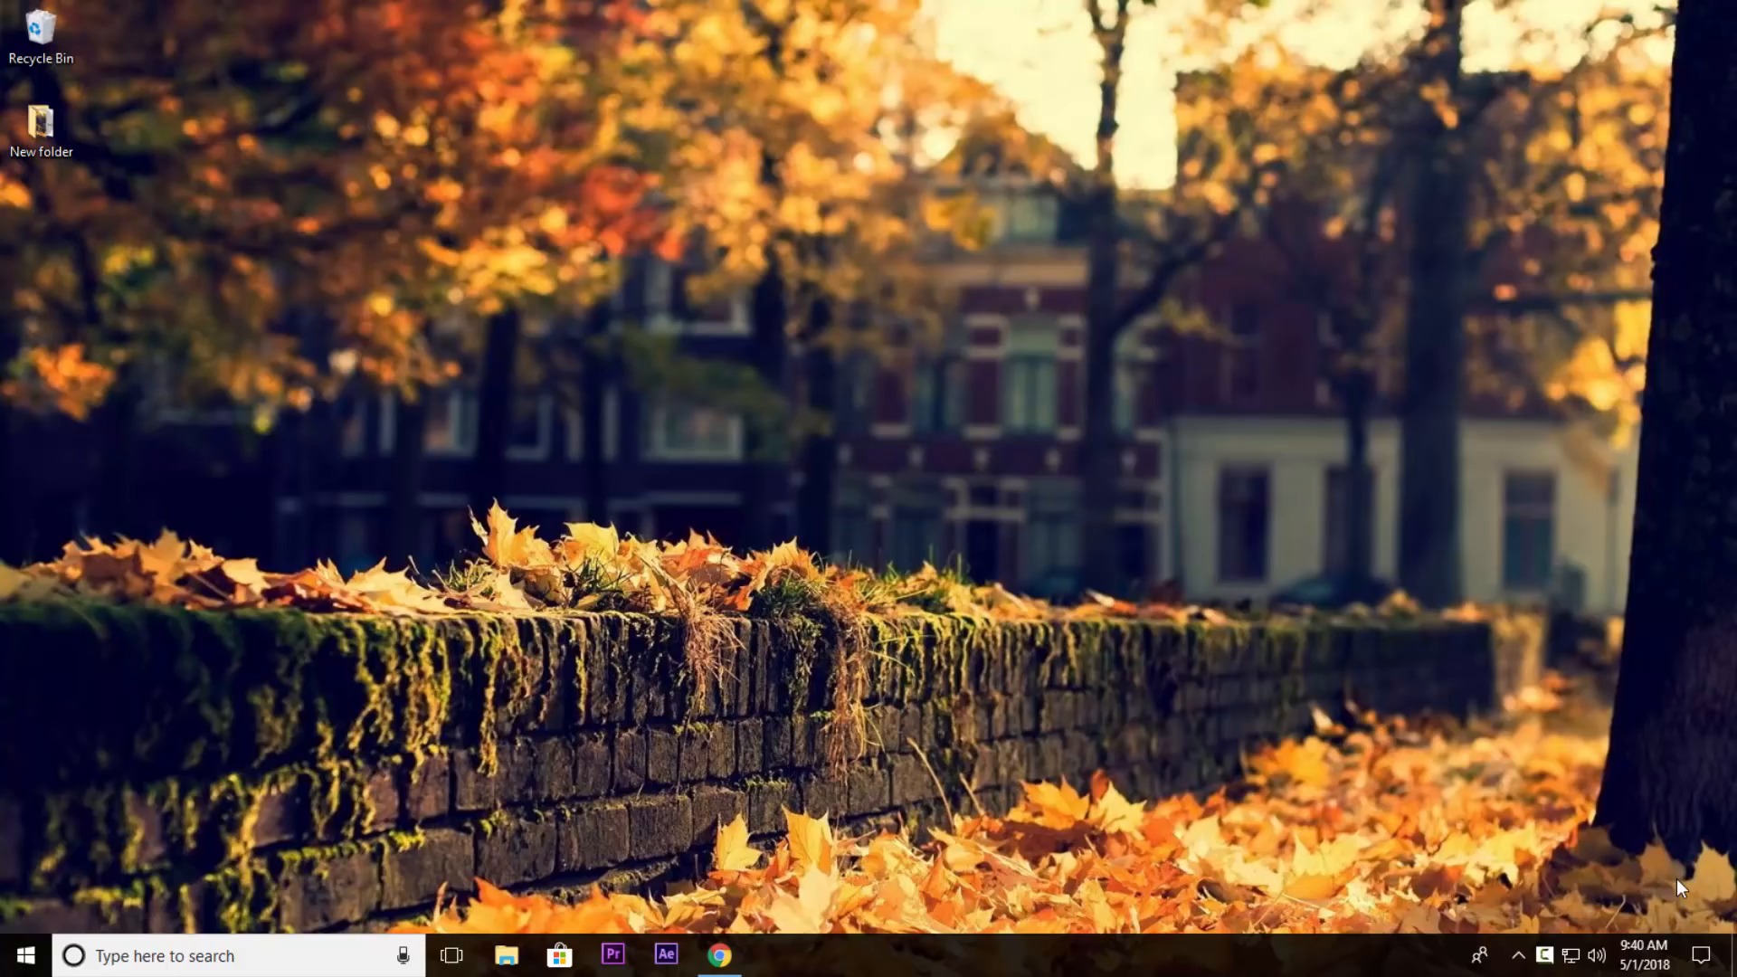
Step: Reach the free Plex account sign-up page from plex.tv via How It Works
click(719, 956)
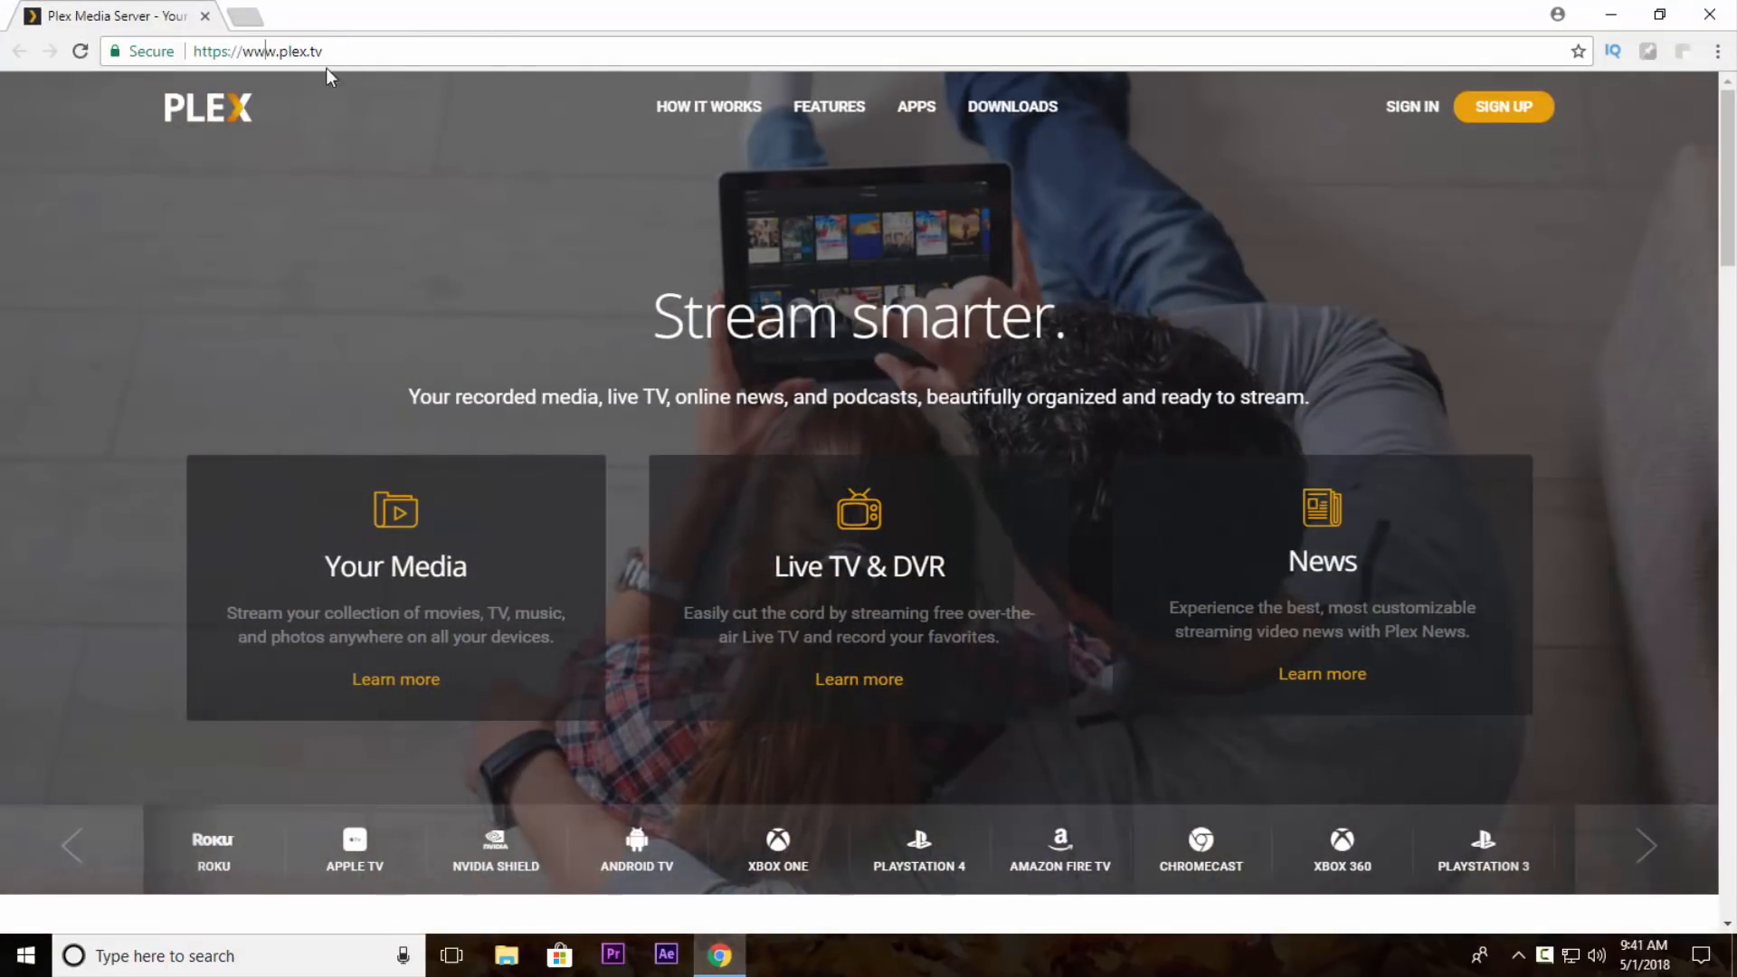
click(707, 106)
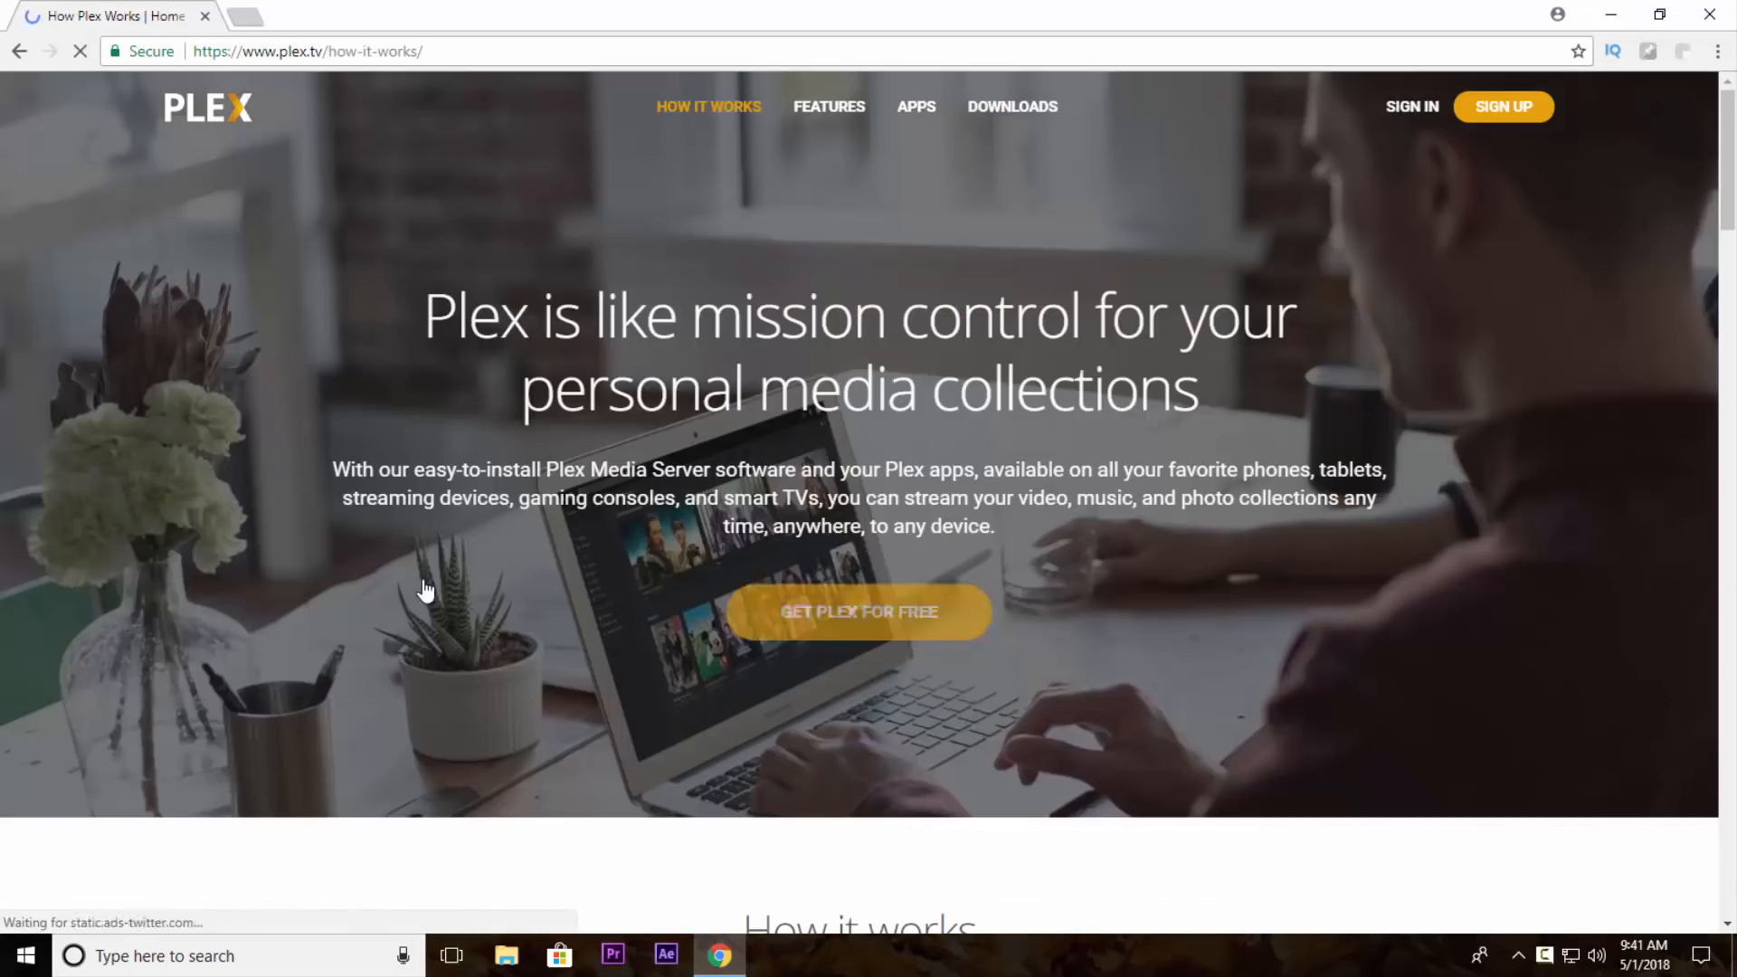
click(1502, 107)
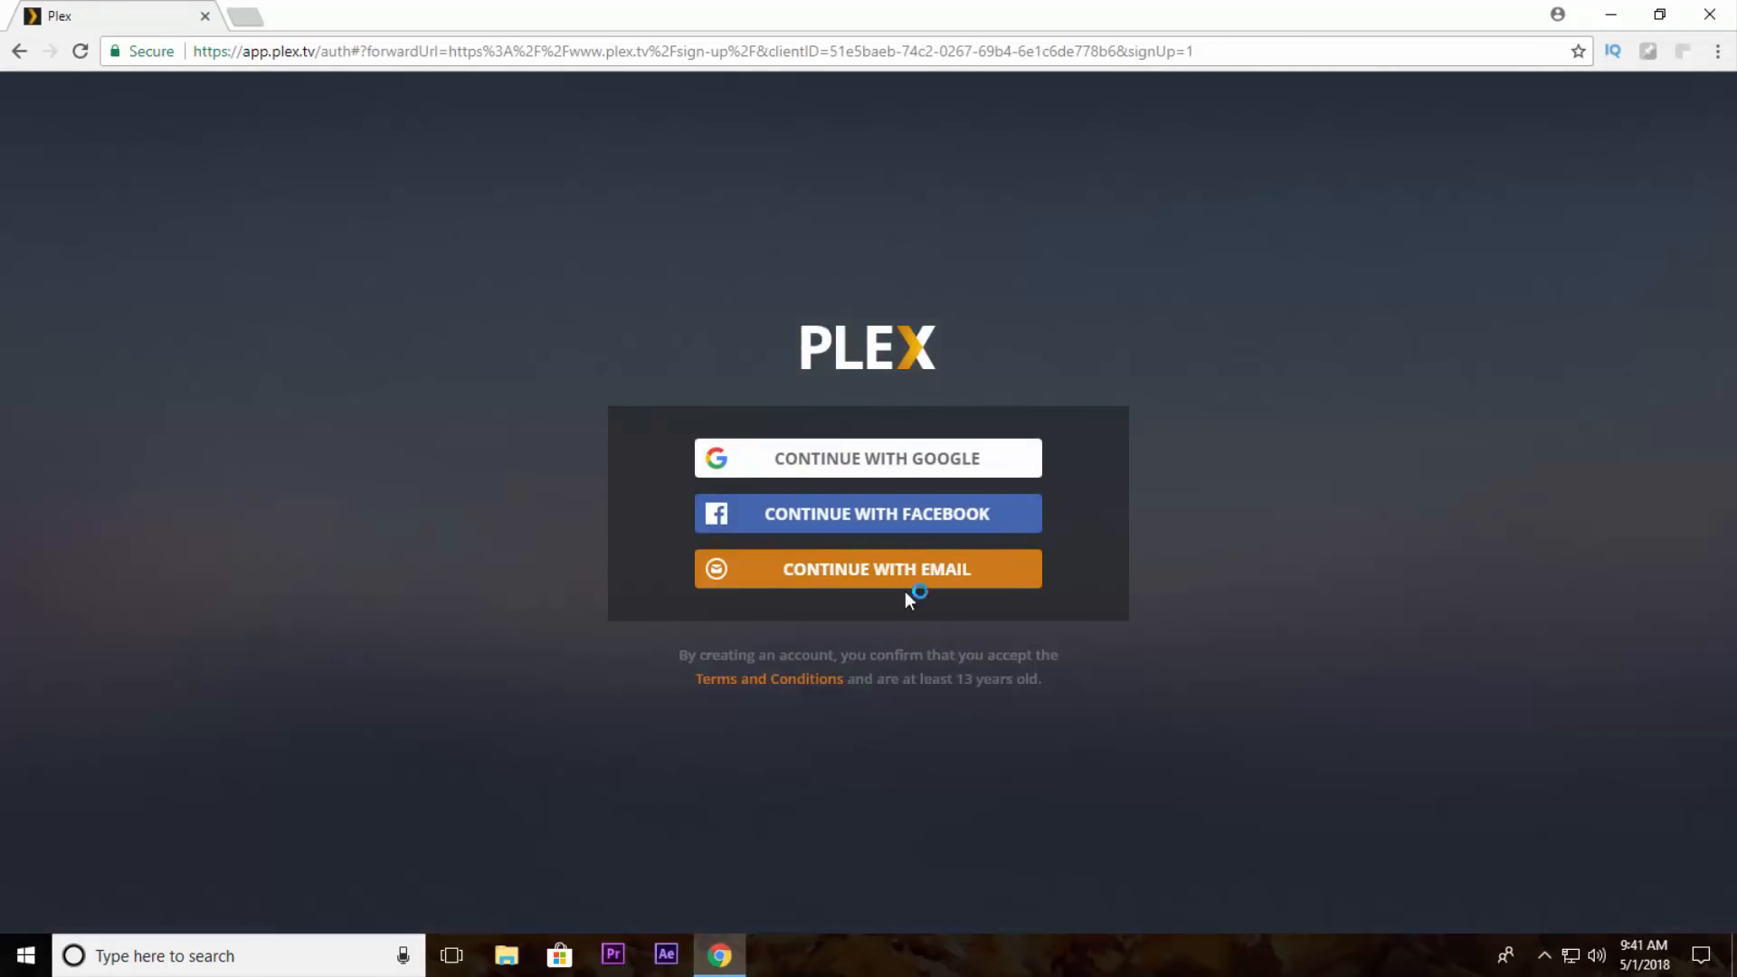
Step: Sign up with Google, choosing the Google account to use
click(867, 458)
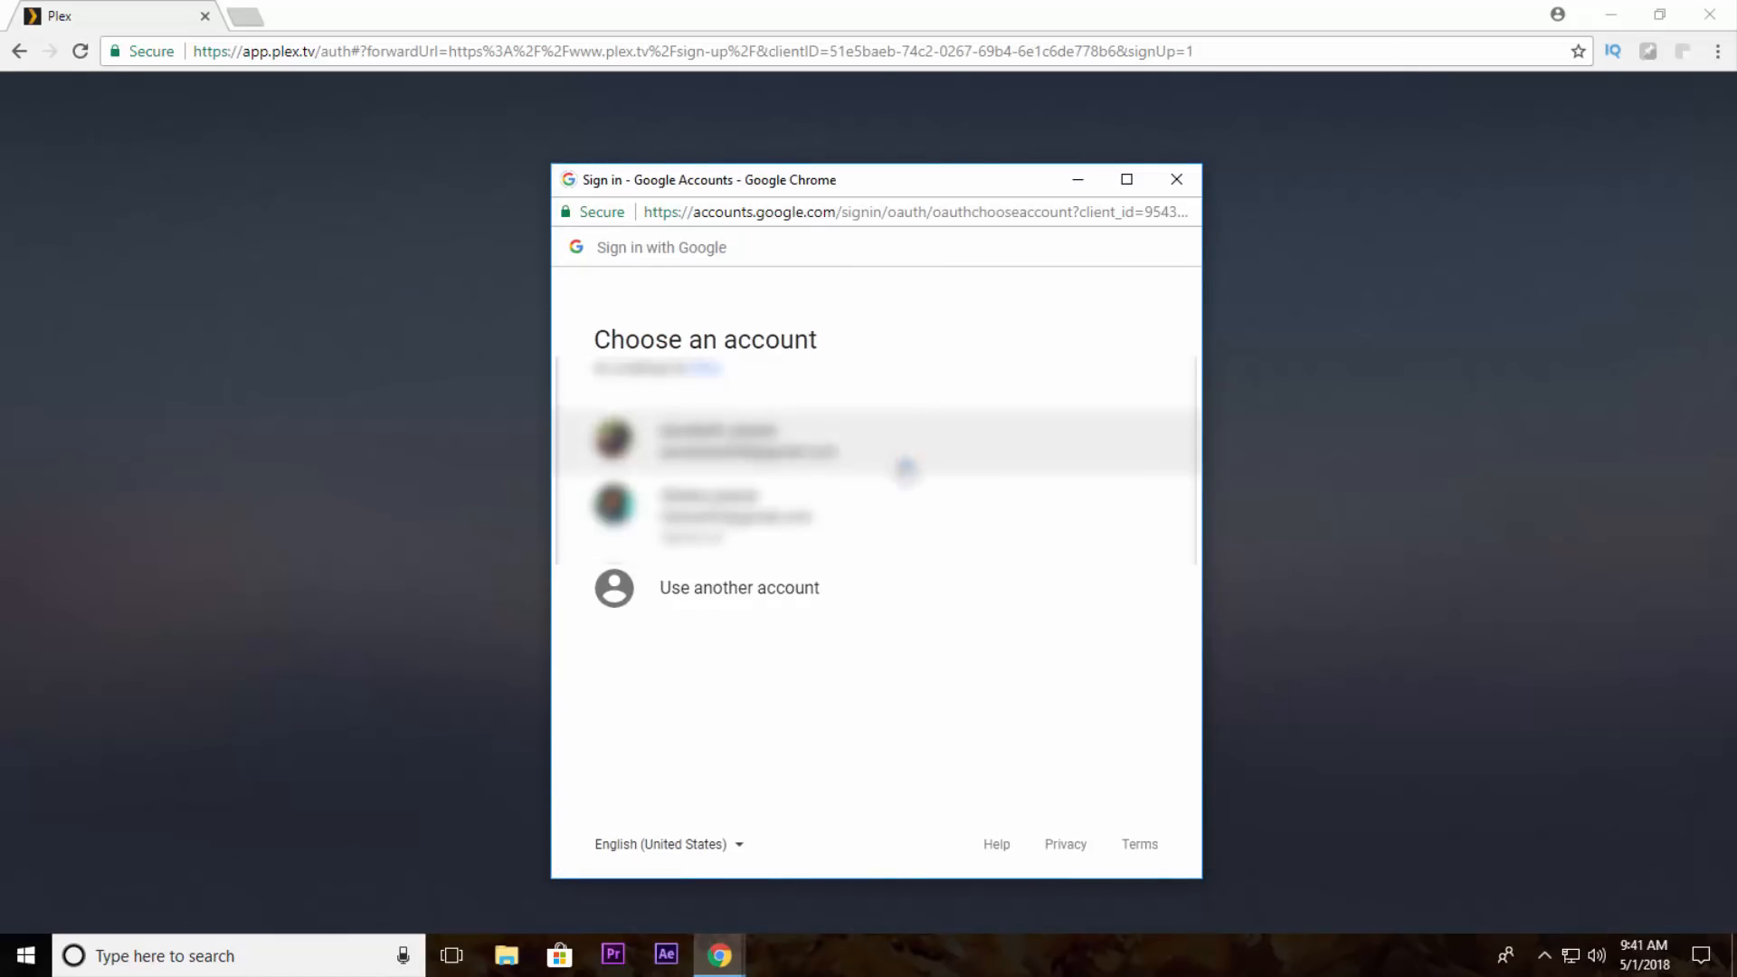
click(747, 440)
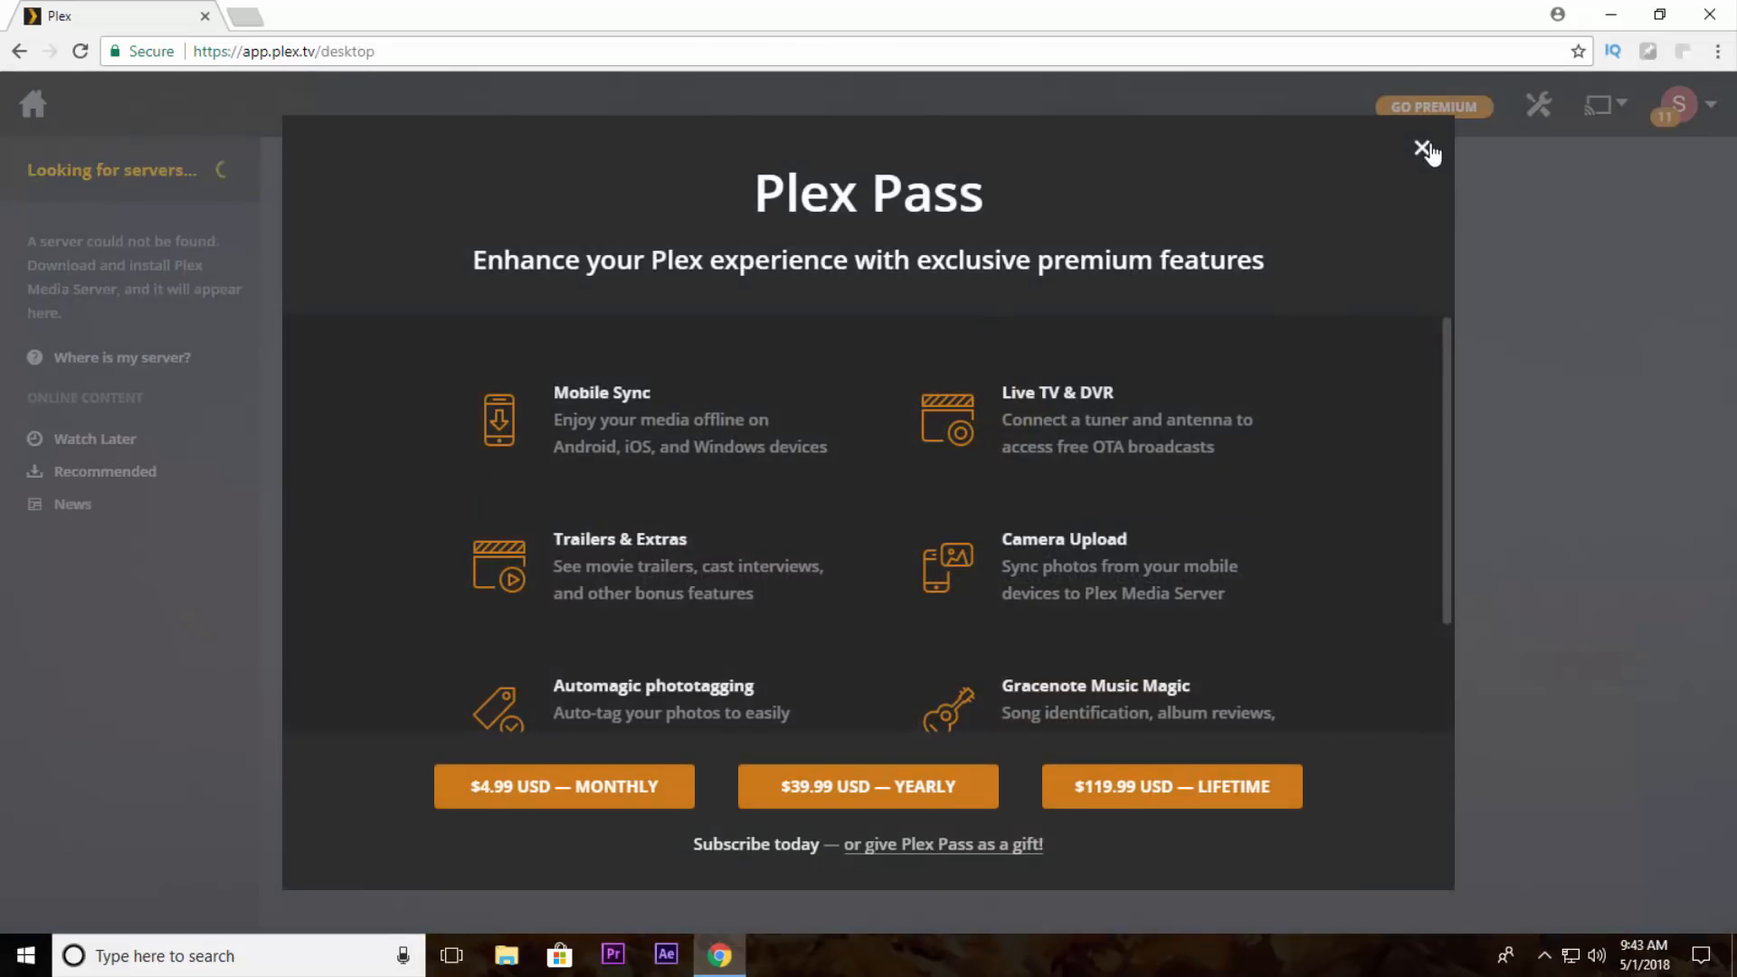
Step: Dismiss the Plex Pass offer and download the Windows Plex Media Server installer
click(1424, 149)
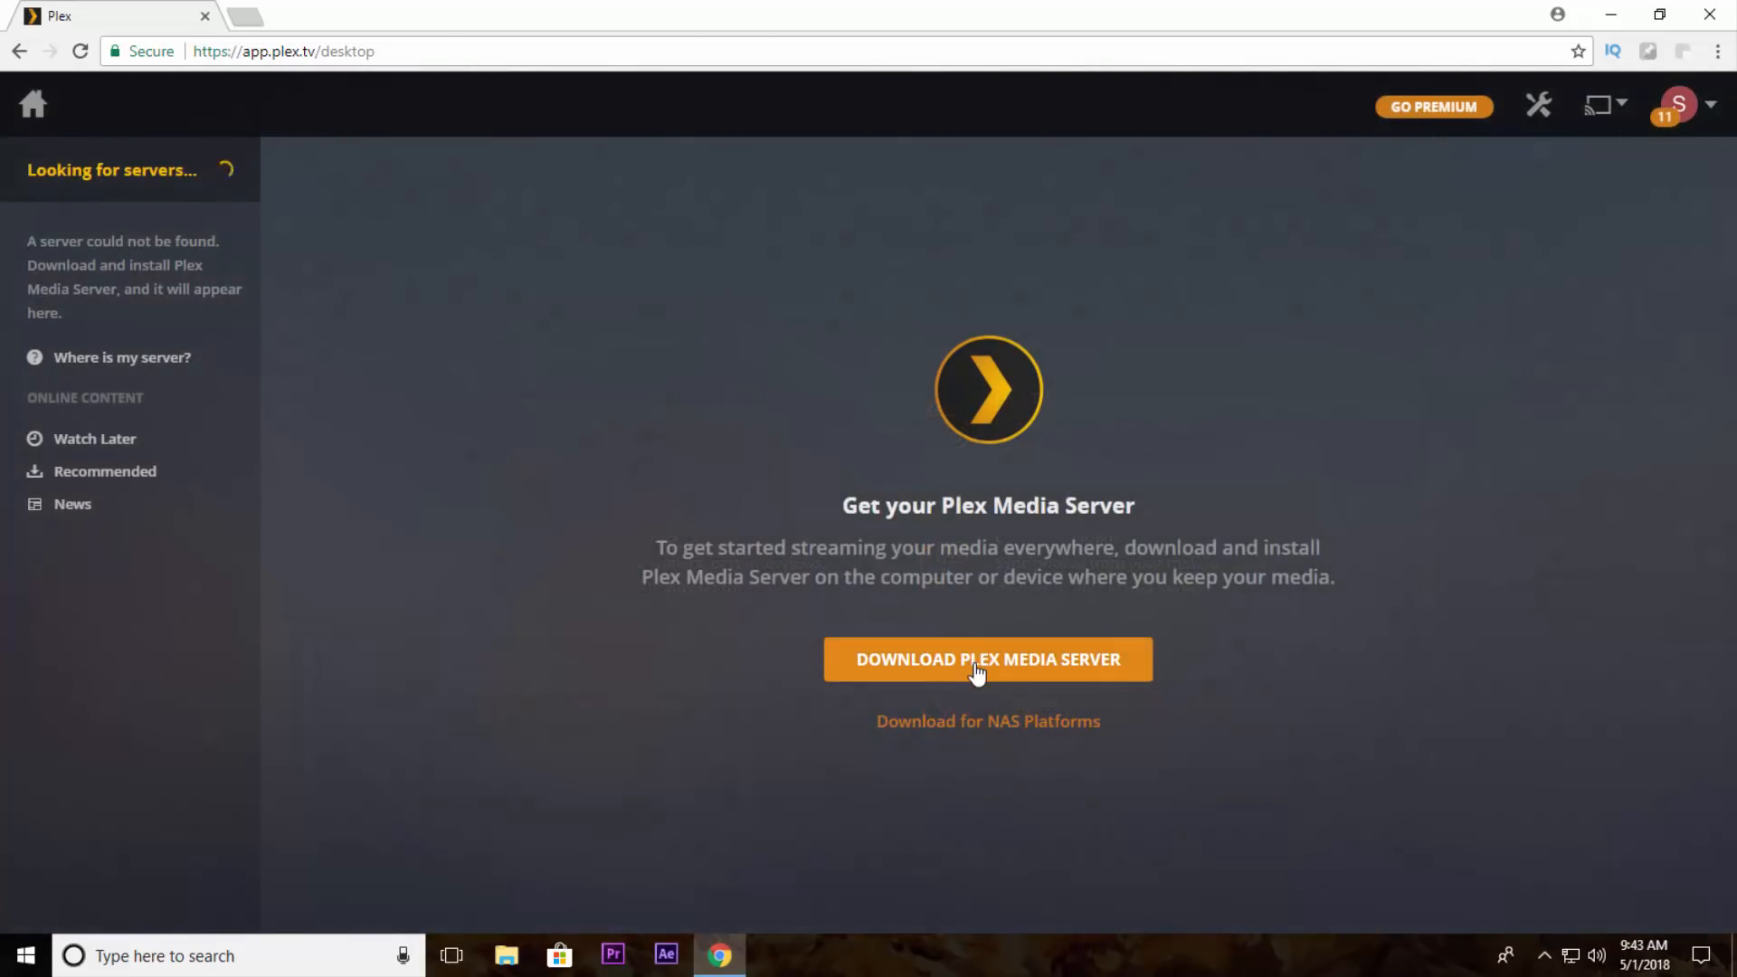
click(988, 658)
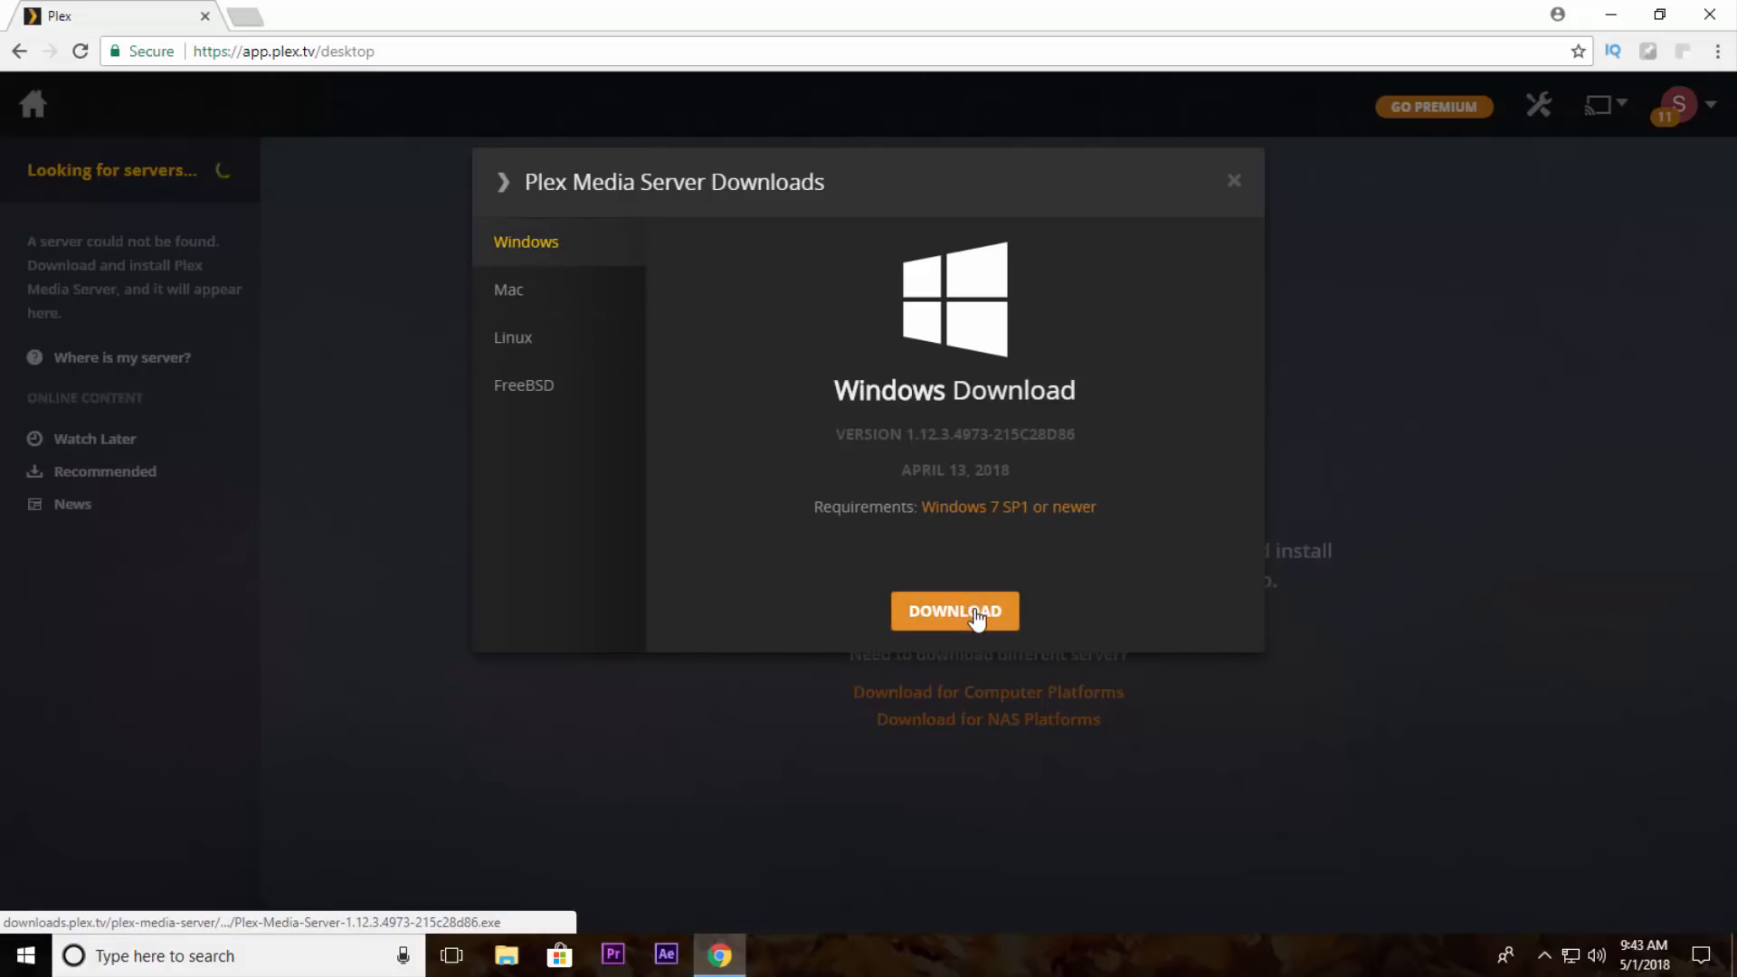
click(953, 610)
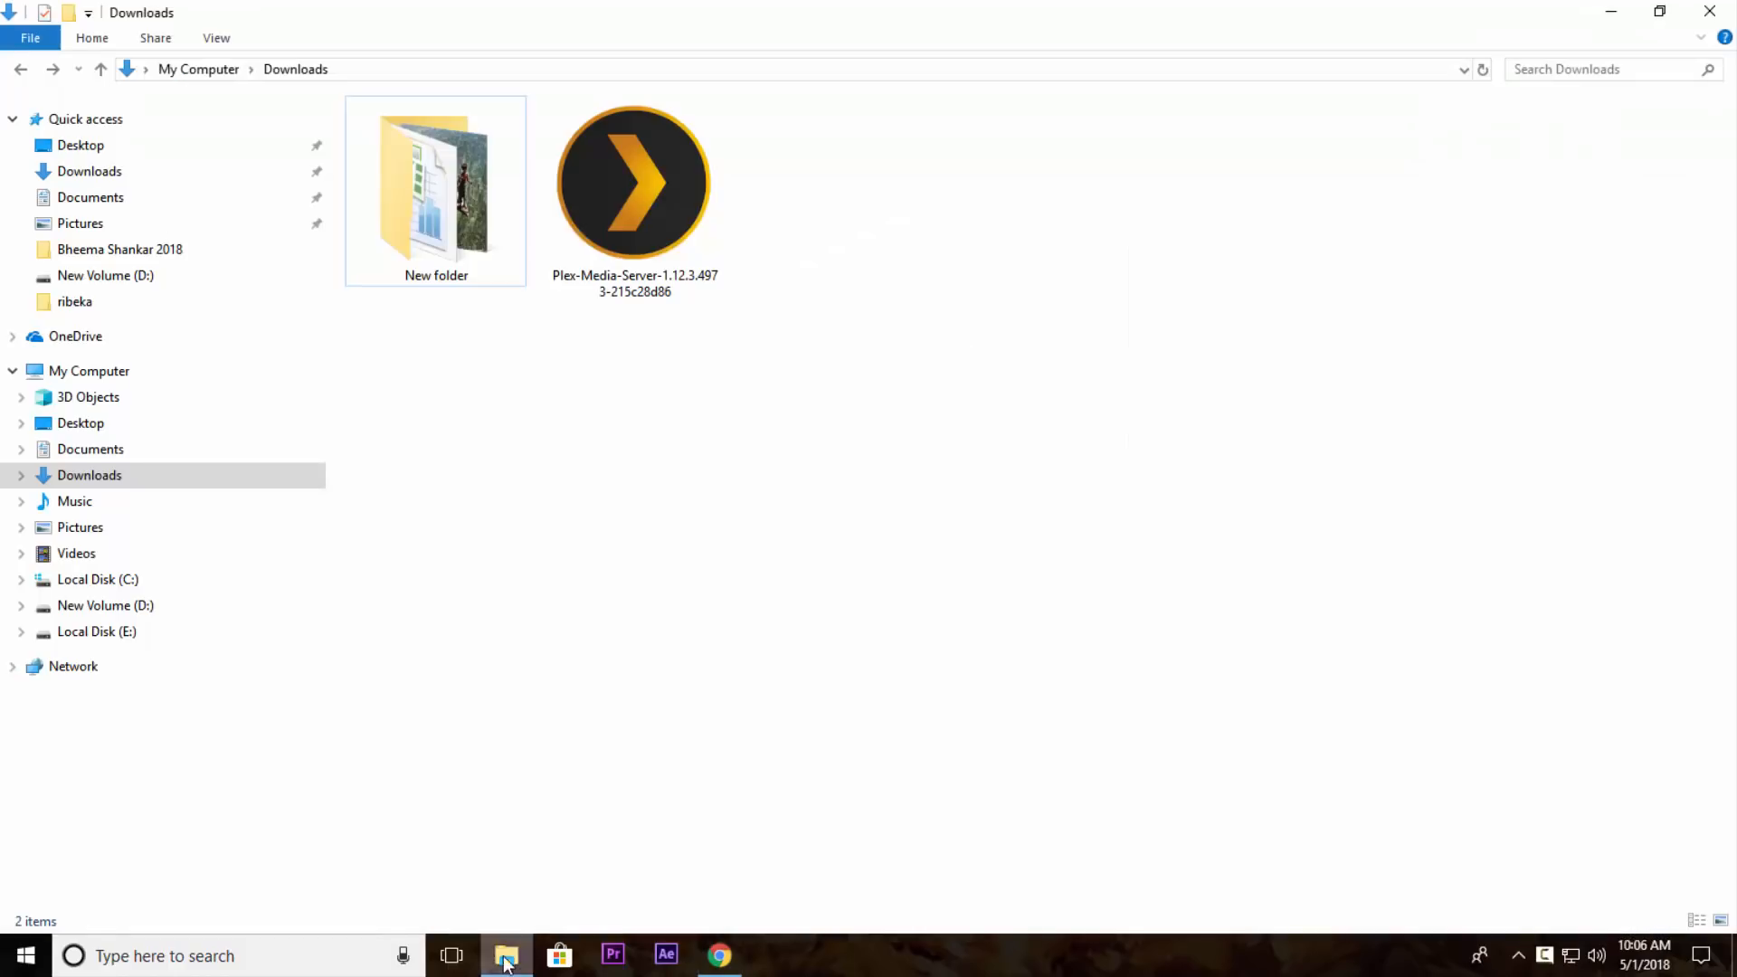
Step: Run the downloaded Plex-Media-Server installer from Downloads
double_click(633, 183)
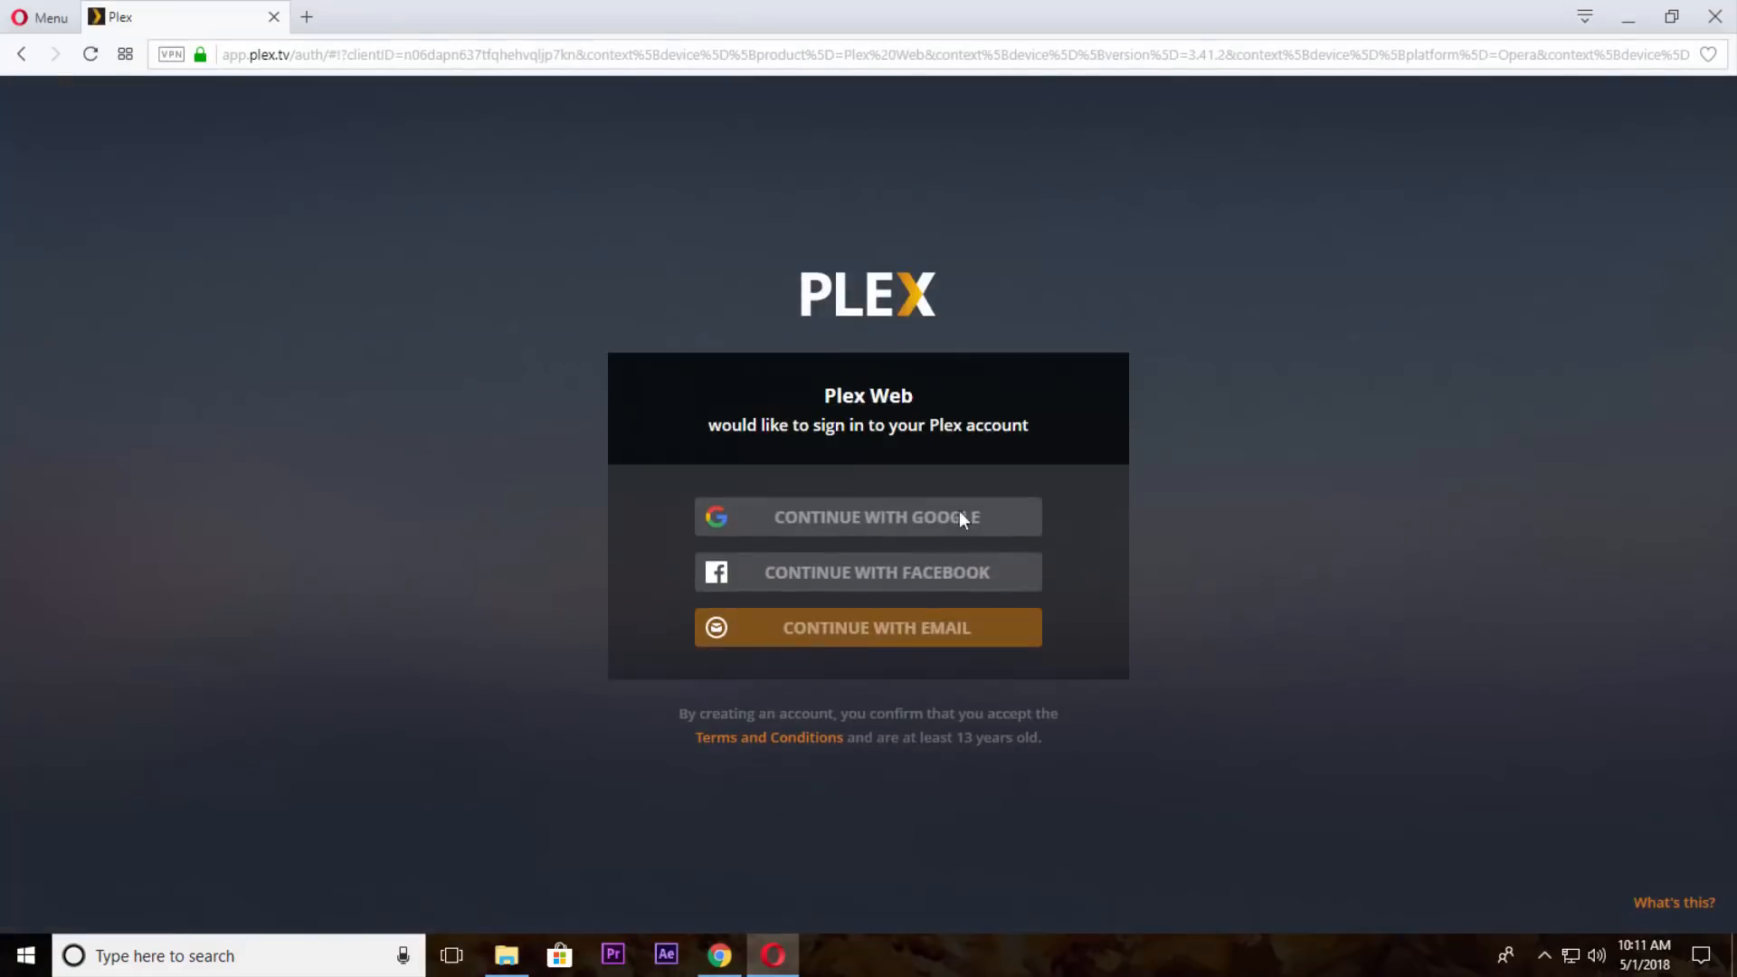
Step: Sign in to the local server with Google, submitting the Google password
click(866, 516)
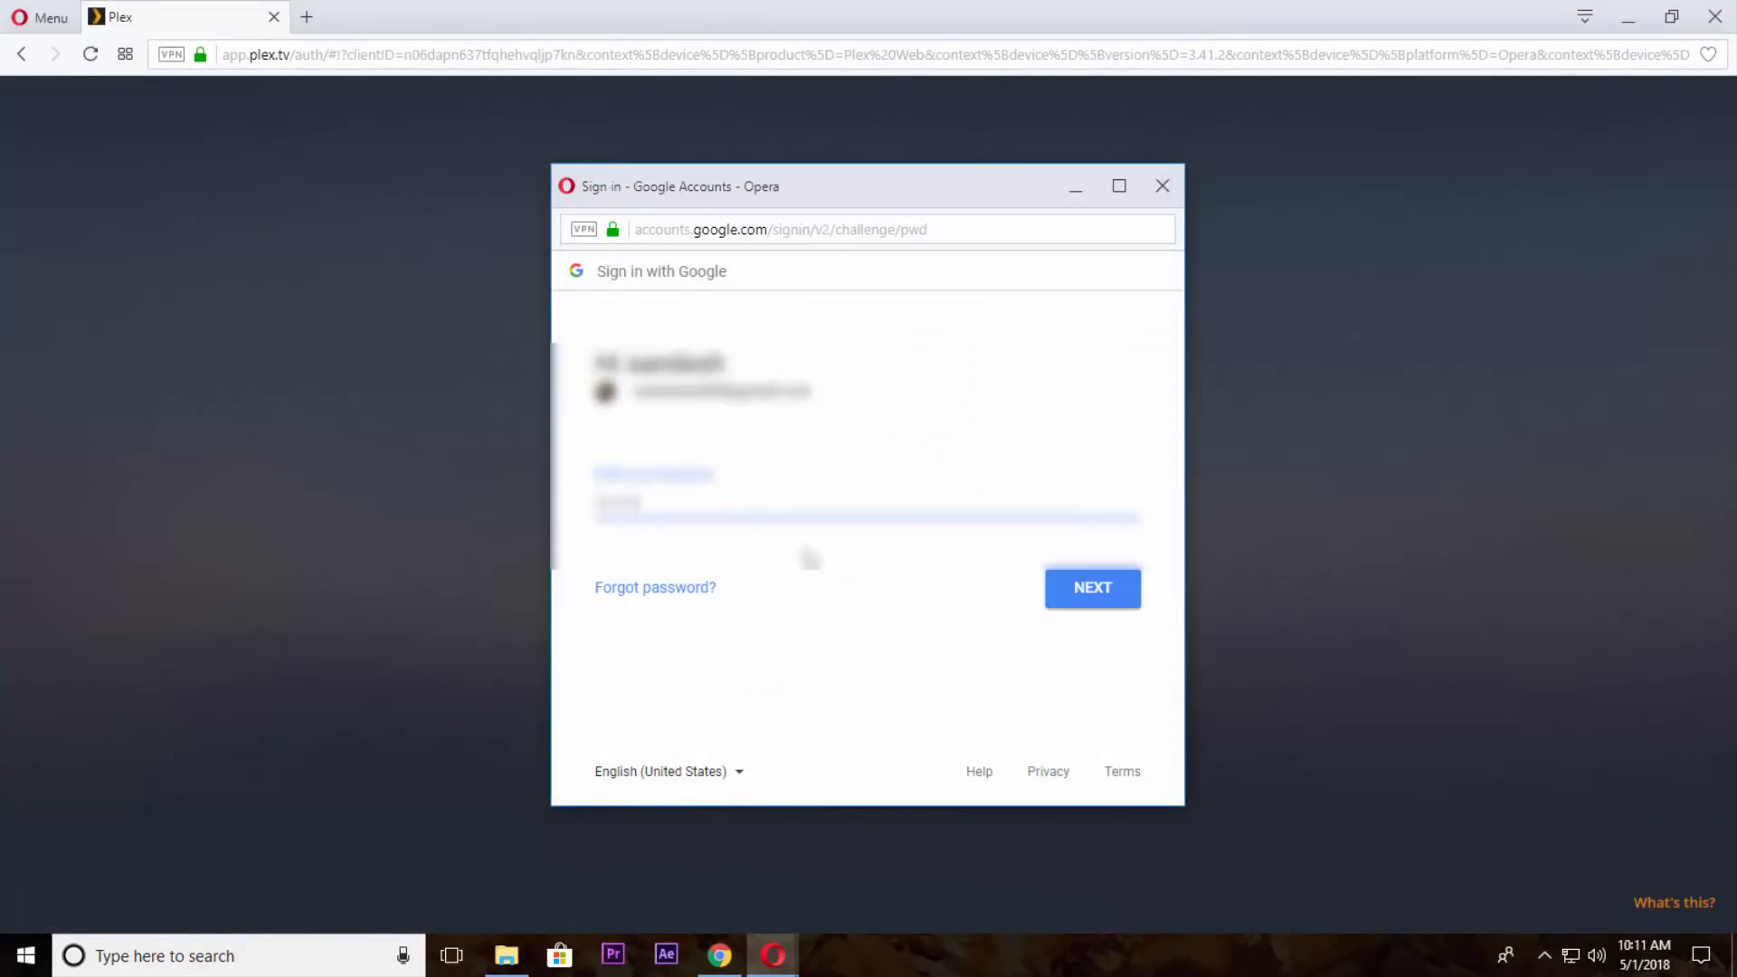
click(1089, 586)
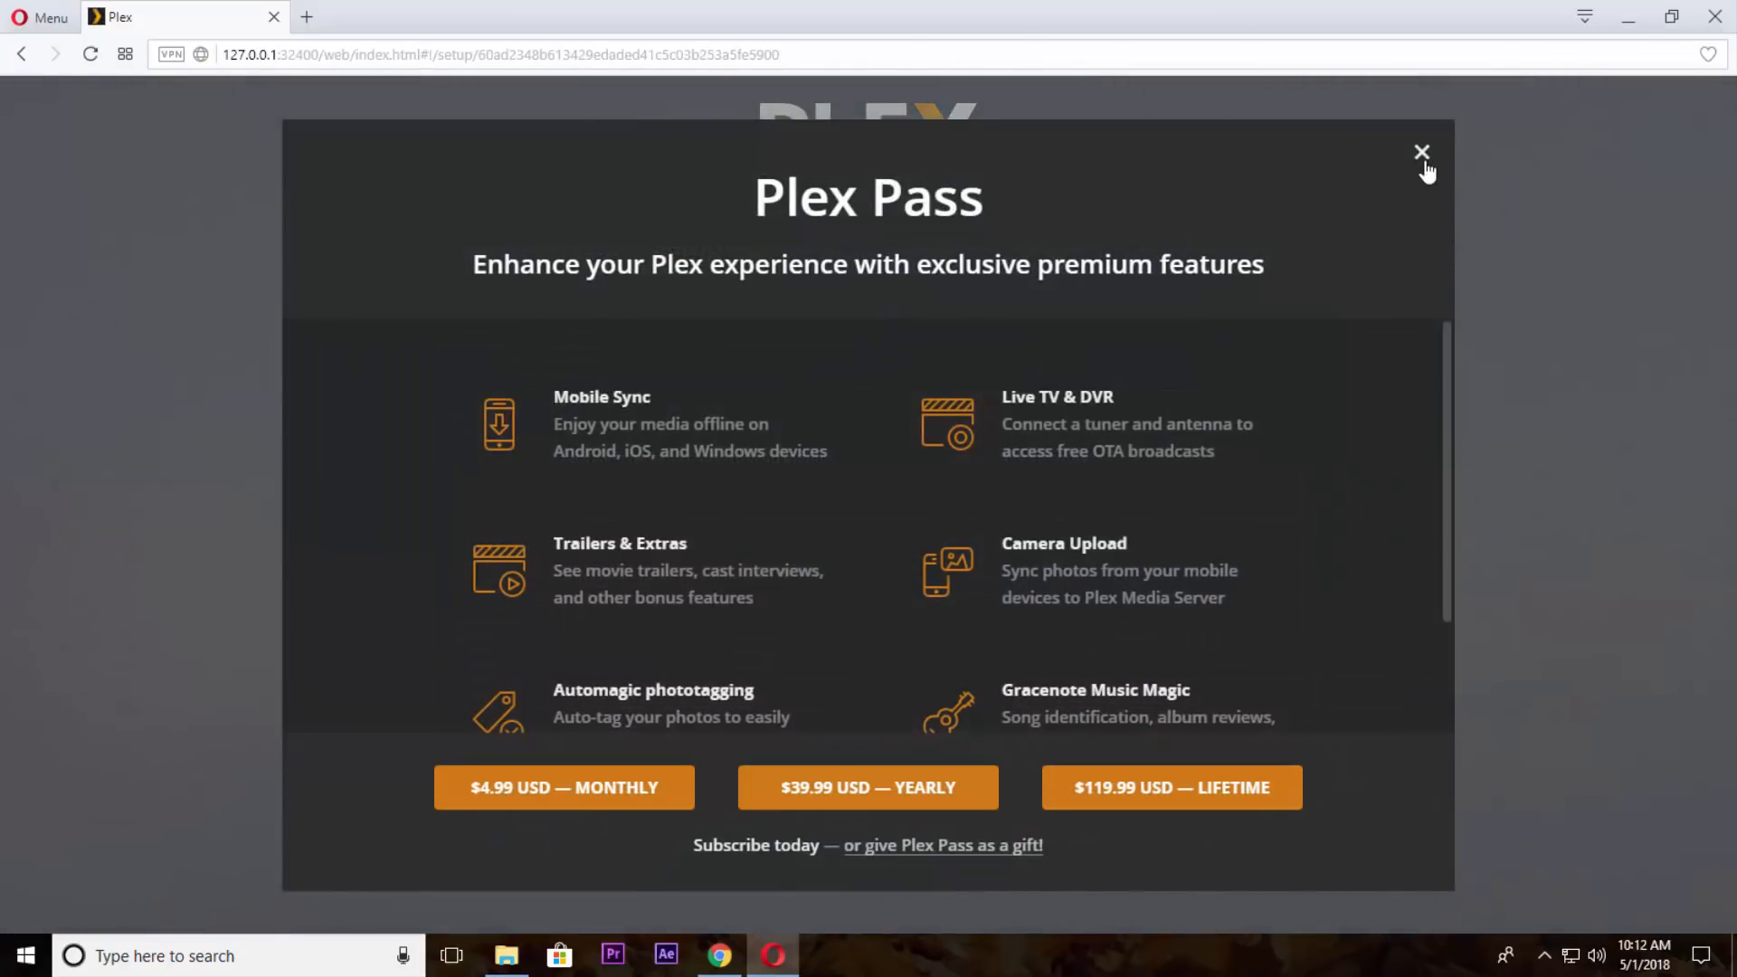
Step: Dismiss the Plex Pass offer and name the server THTW
click(1422, 152)
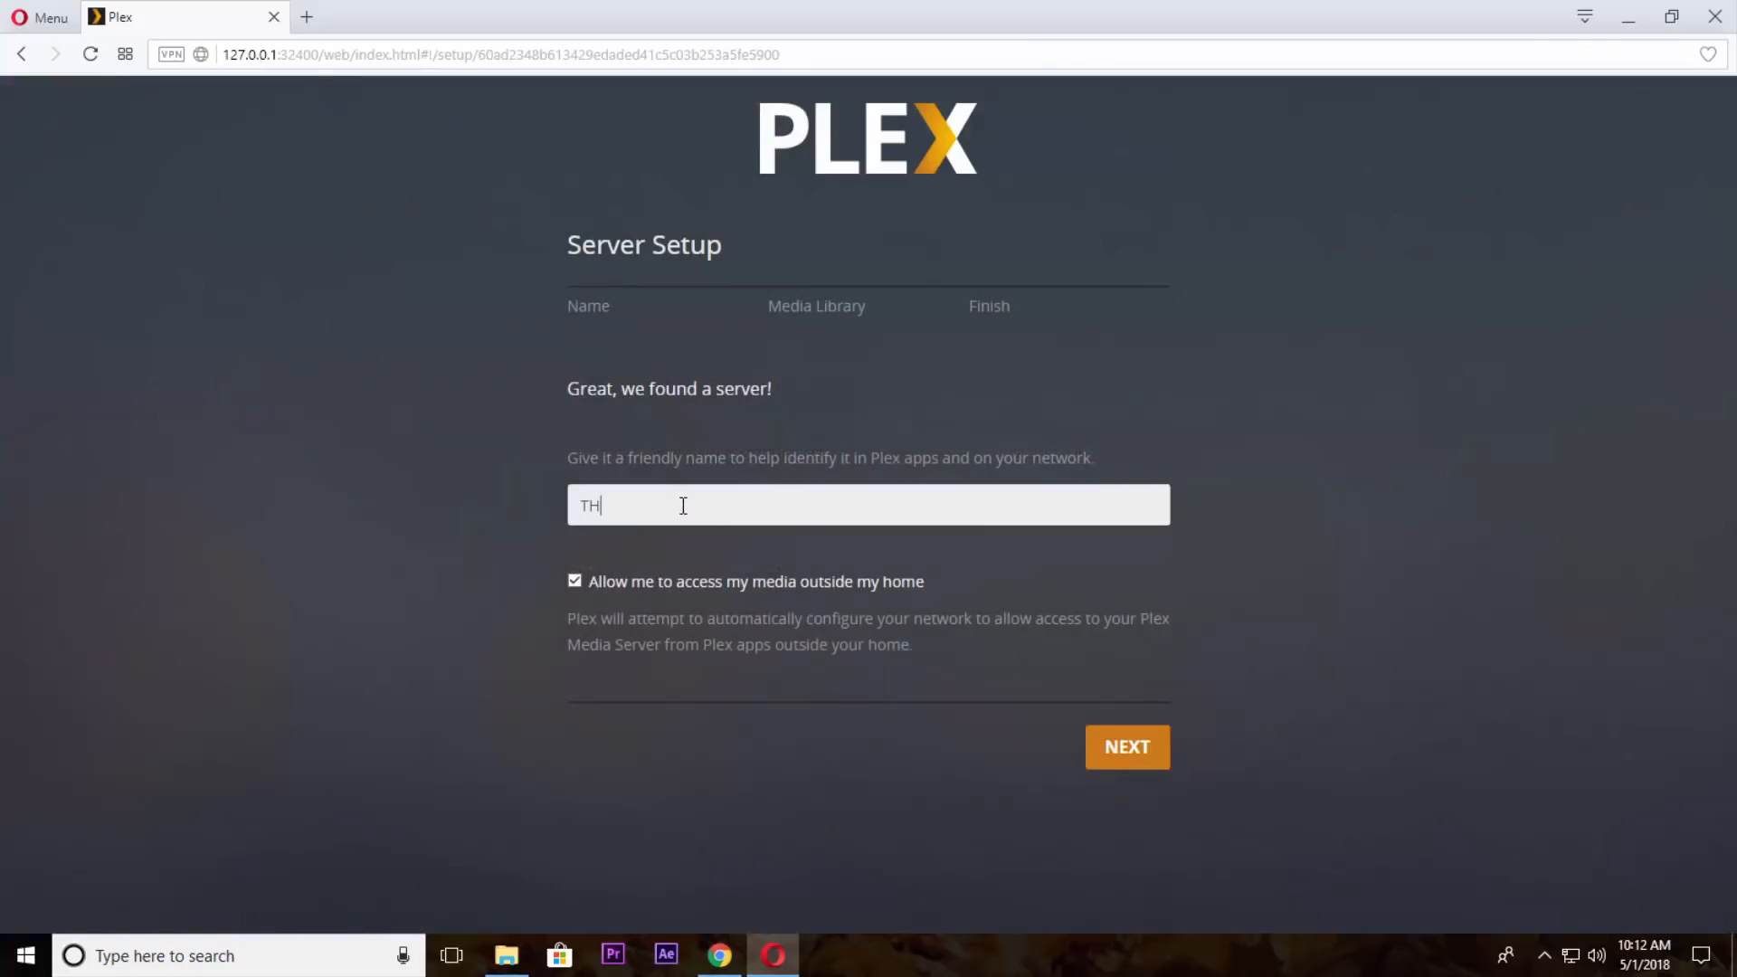
text(TW)
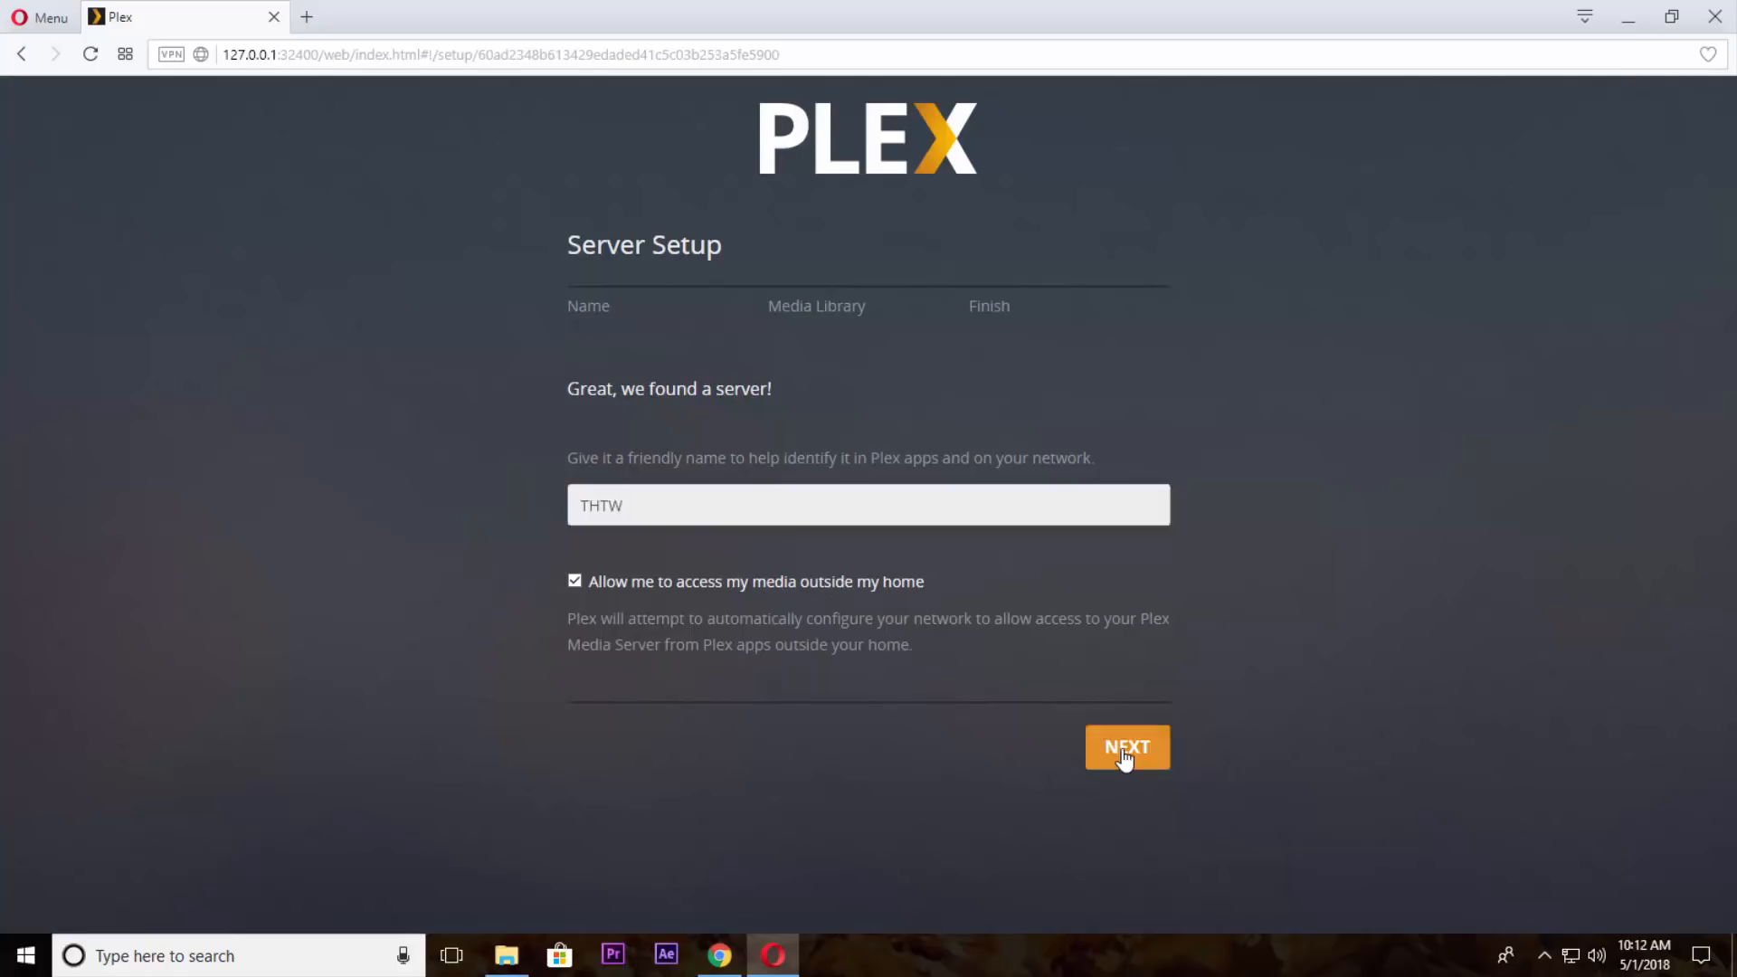
click(1127, 748)
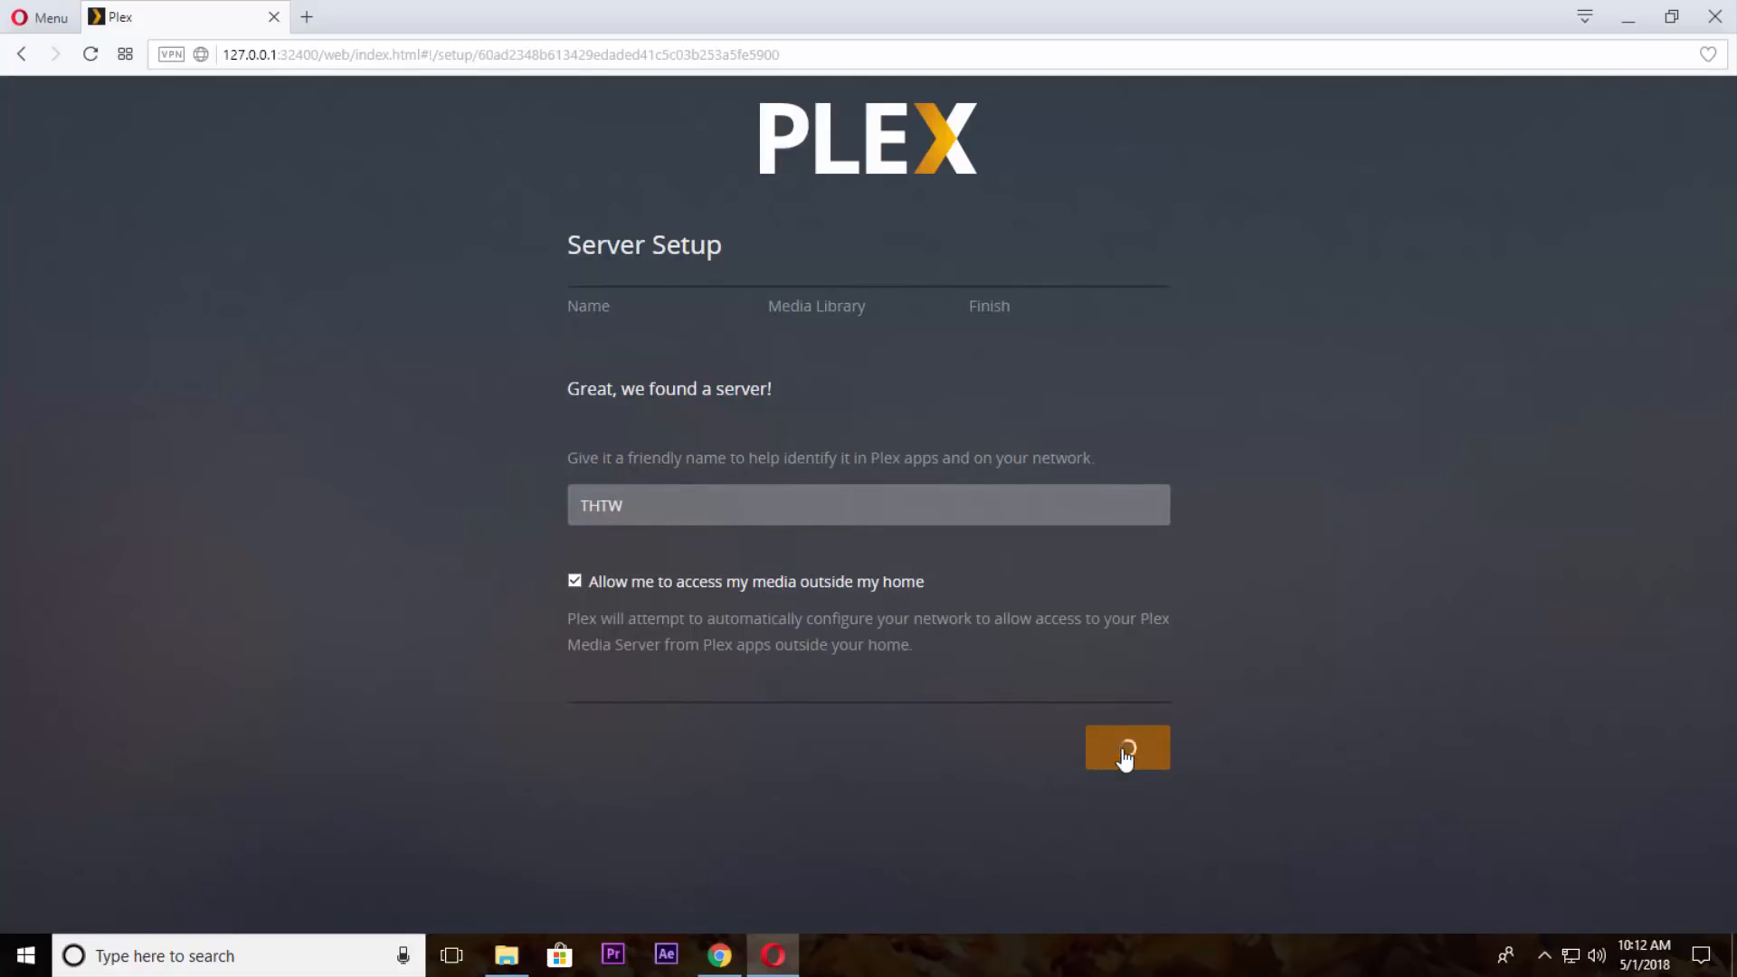
Step: Continue through the Media Library step and finish the setup wizard
click(1128, 748)
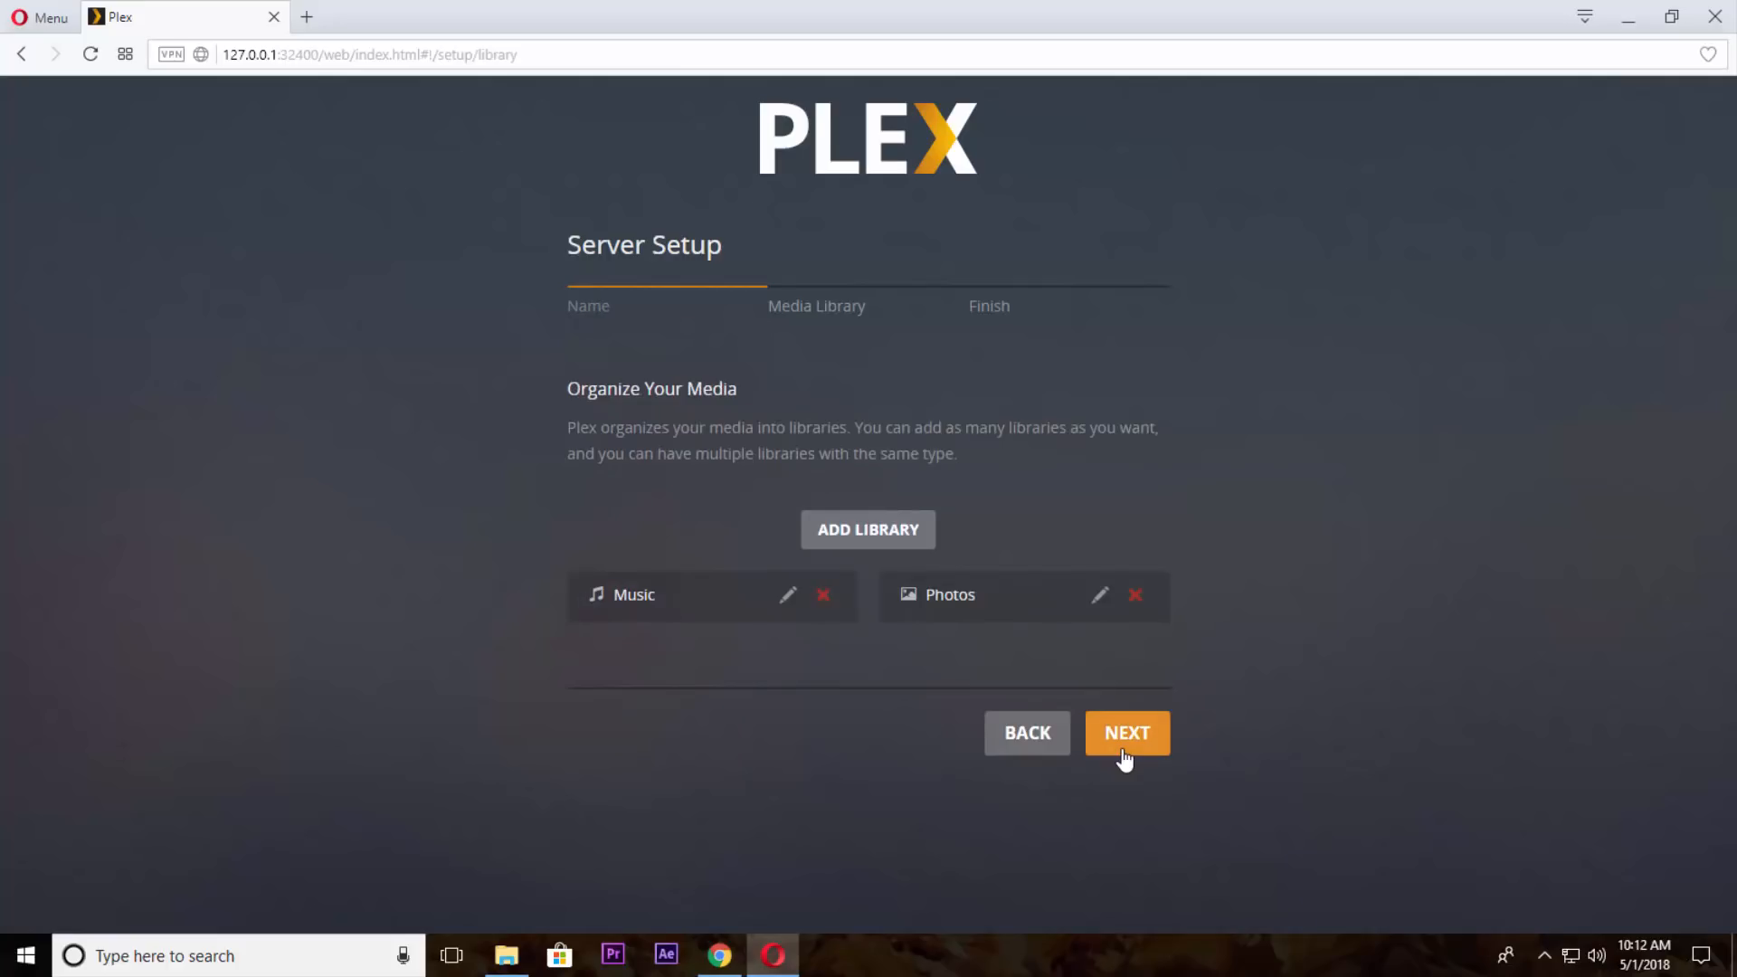
mouse_move(787, 660)
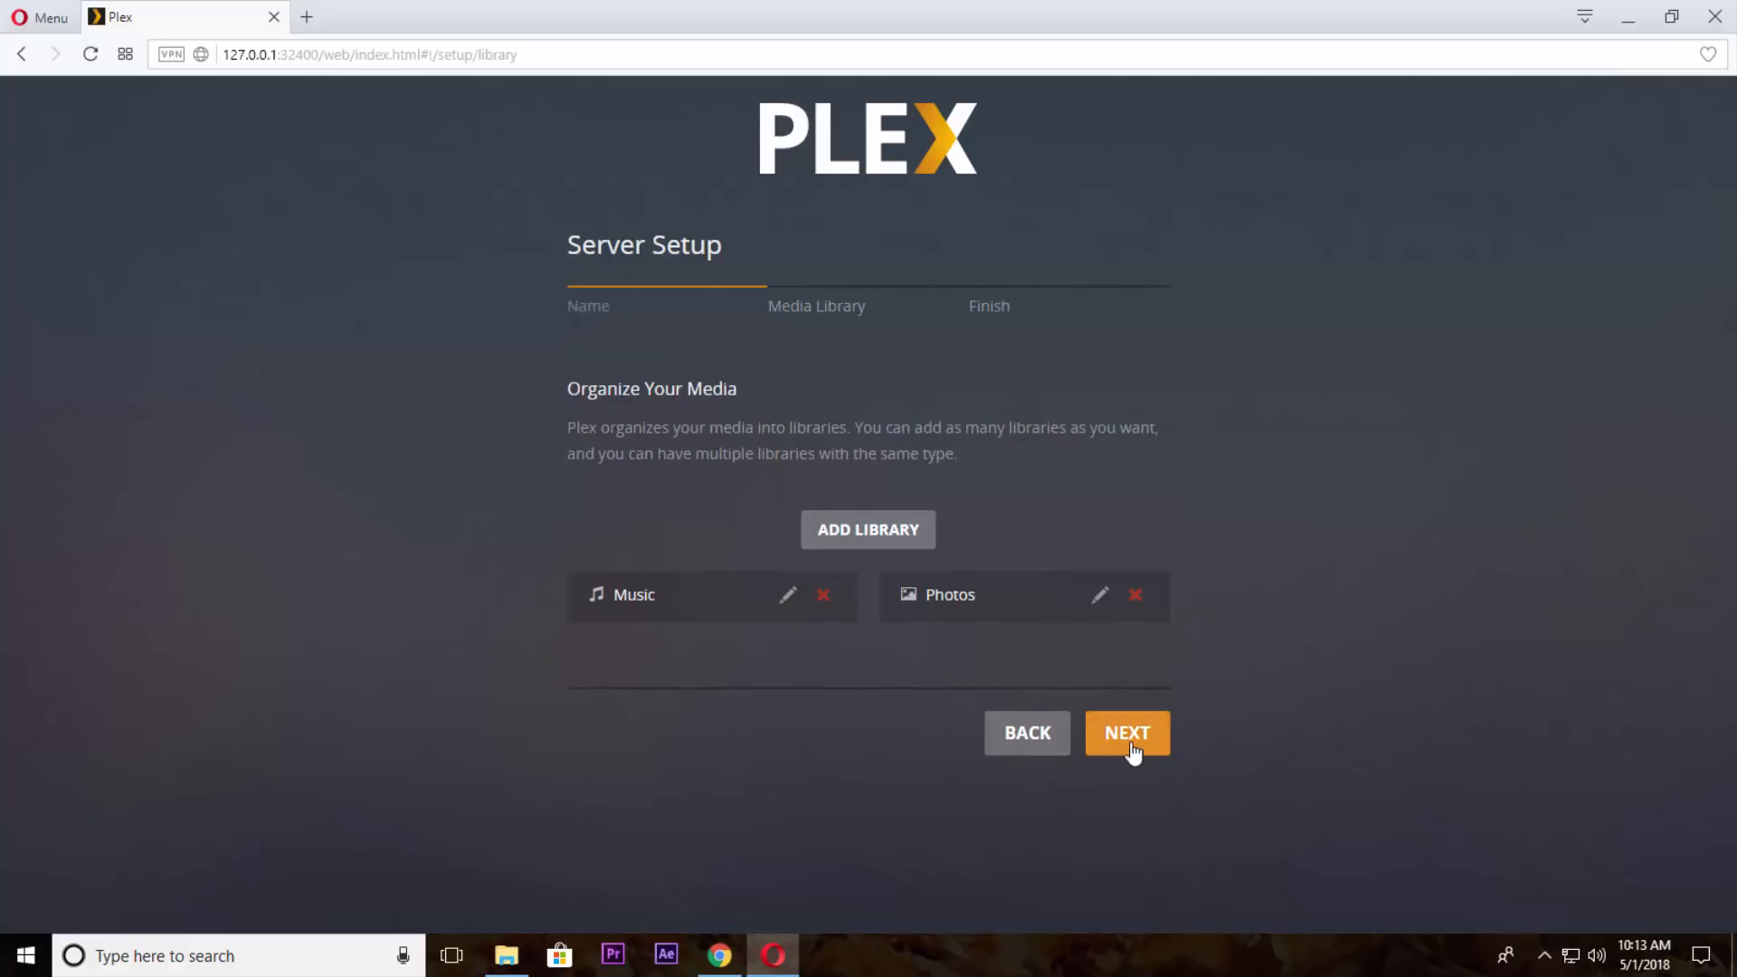
click(1128, 733)
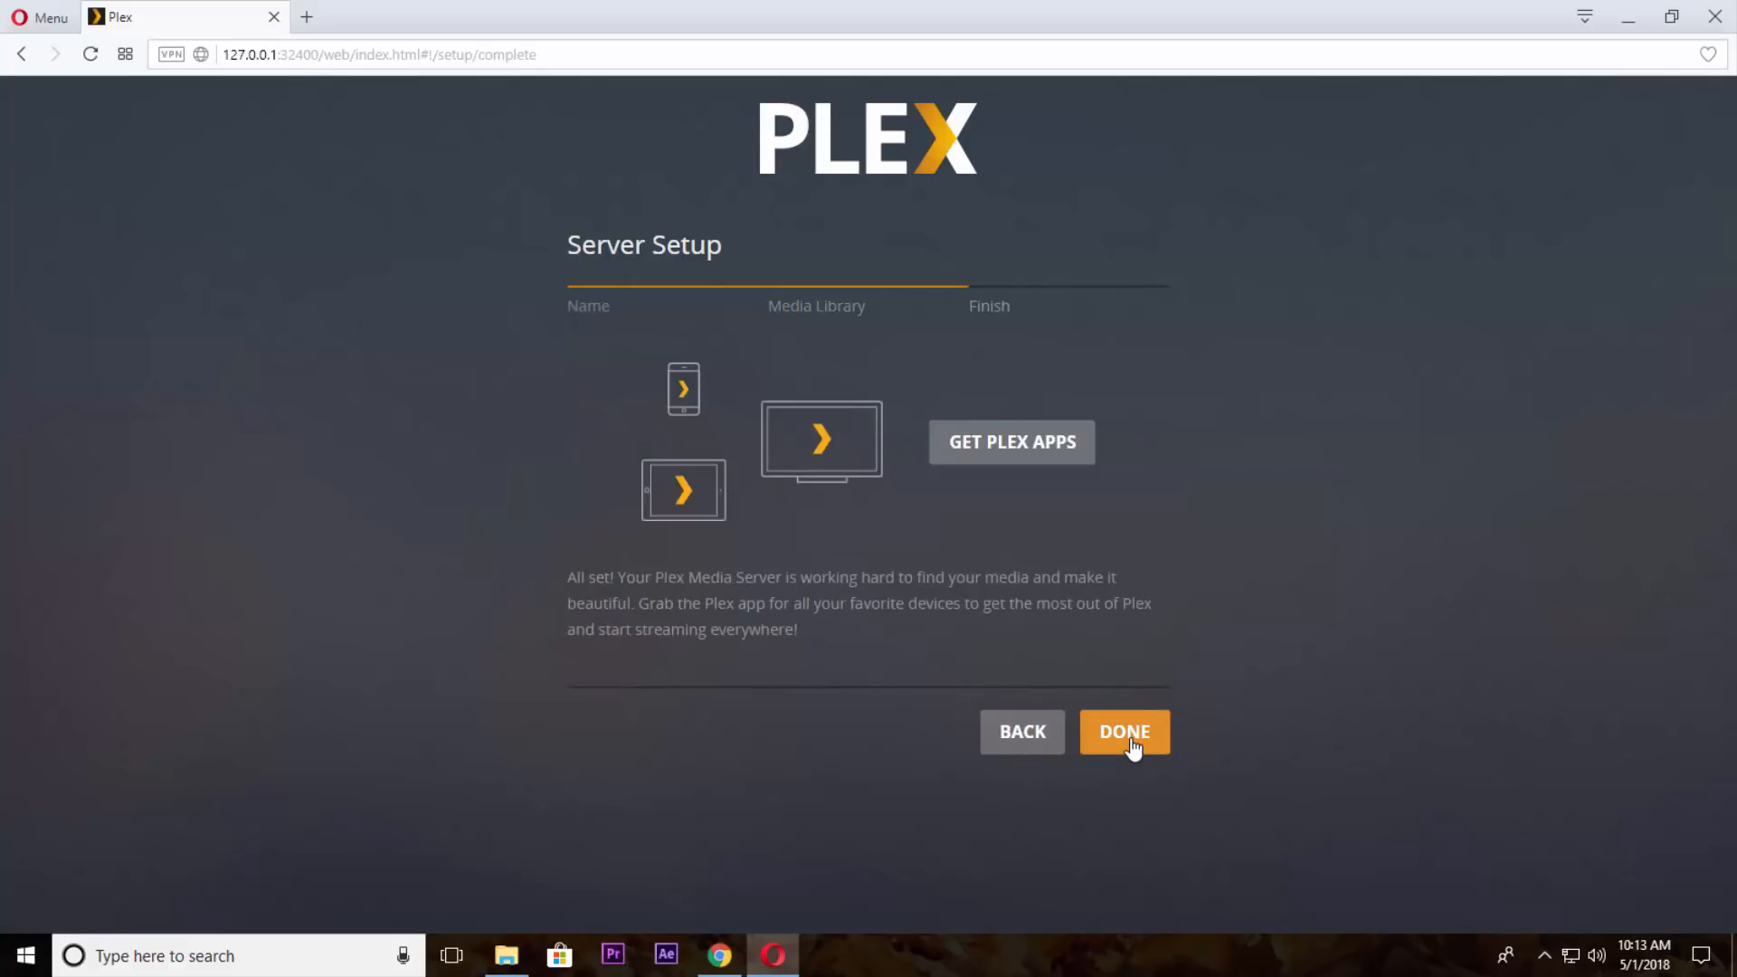
click(1123, 731)
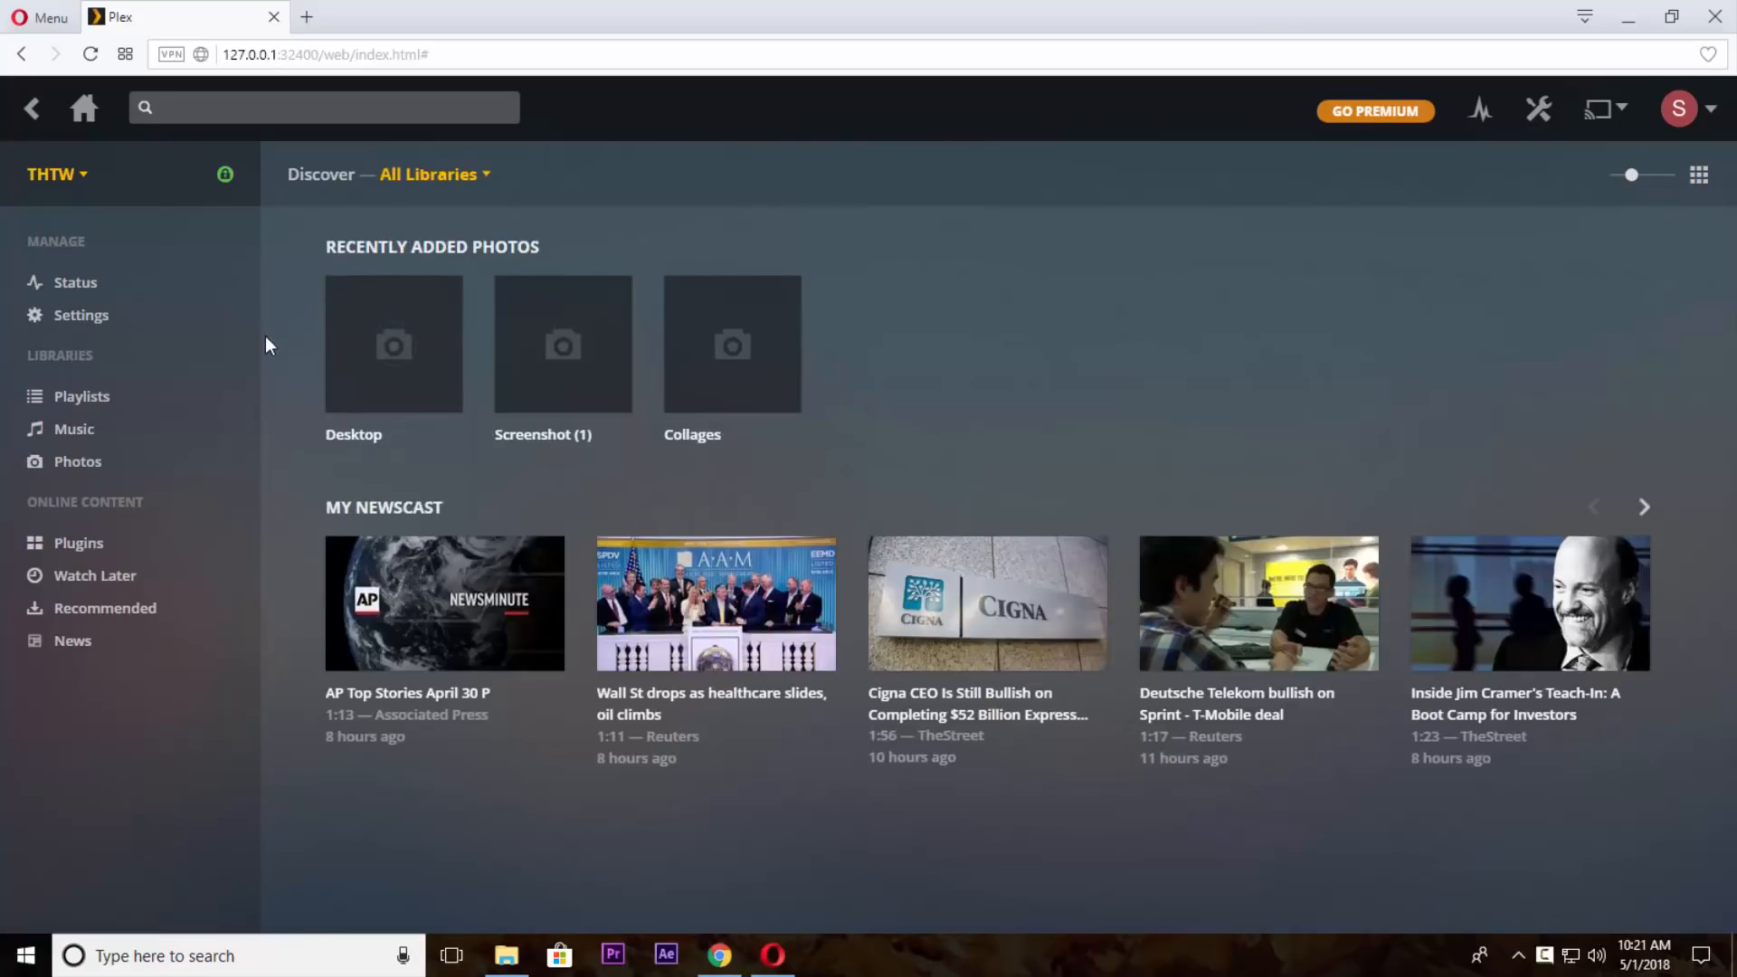
mouse_move(224, 401)
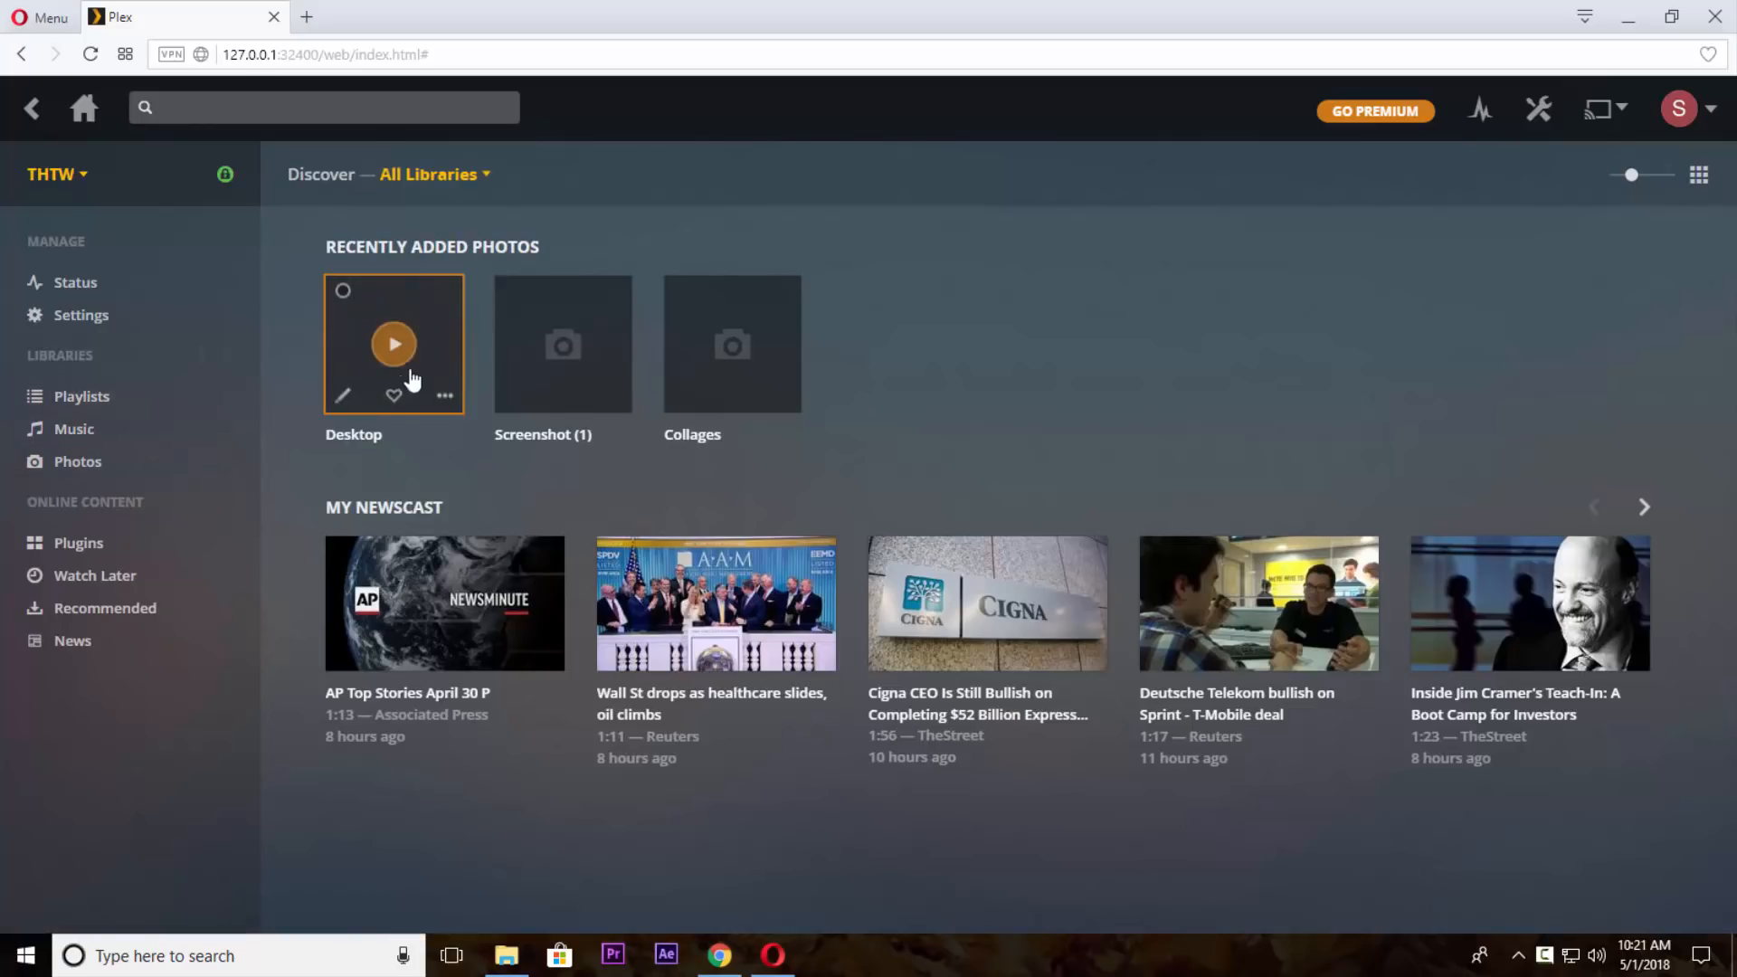
mouse_move(202, 366)
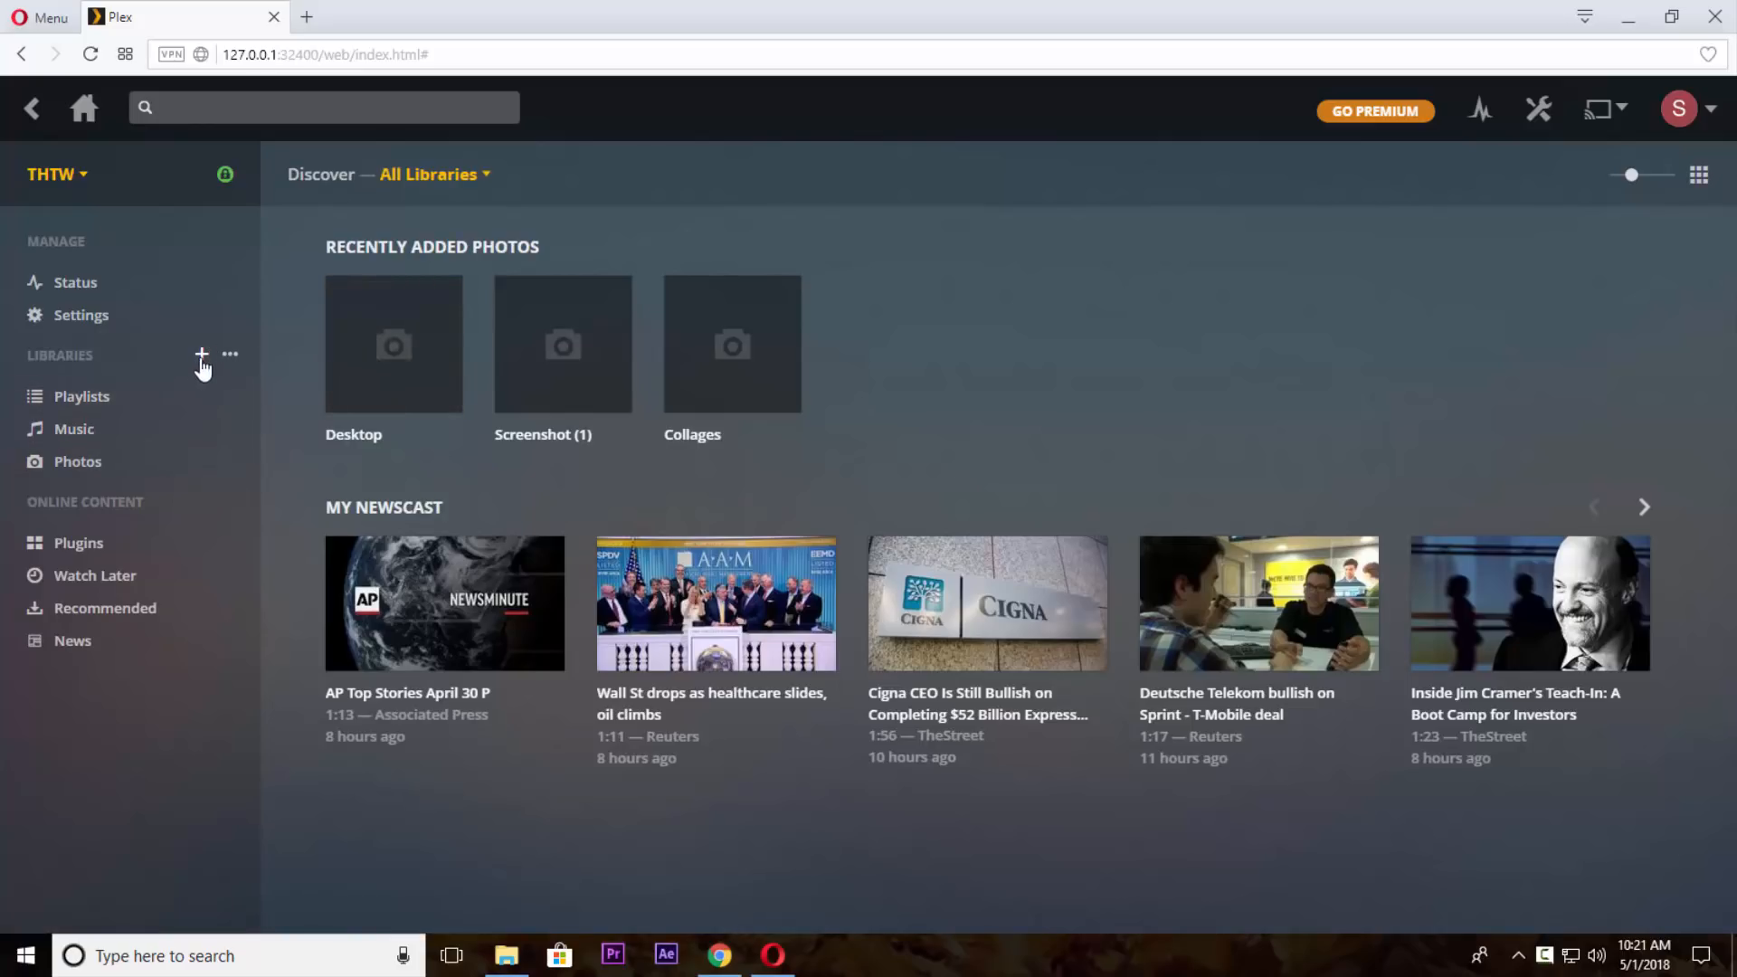
click(201, 355)
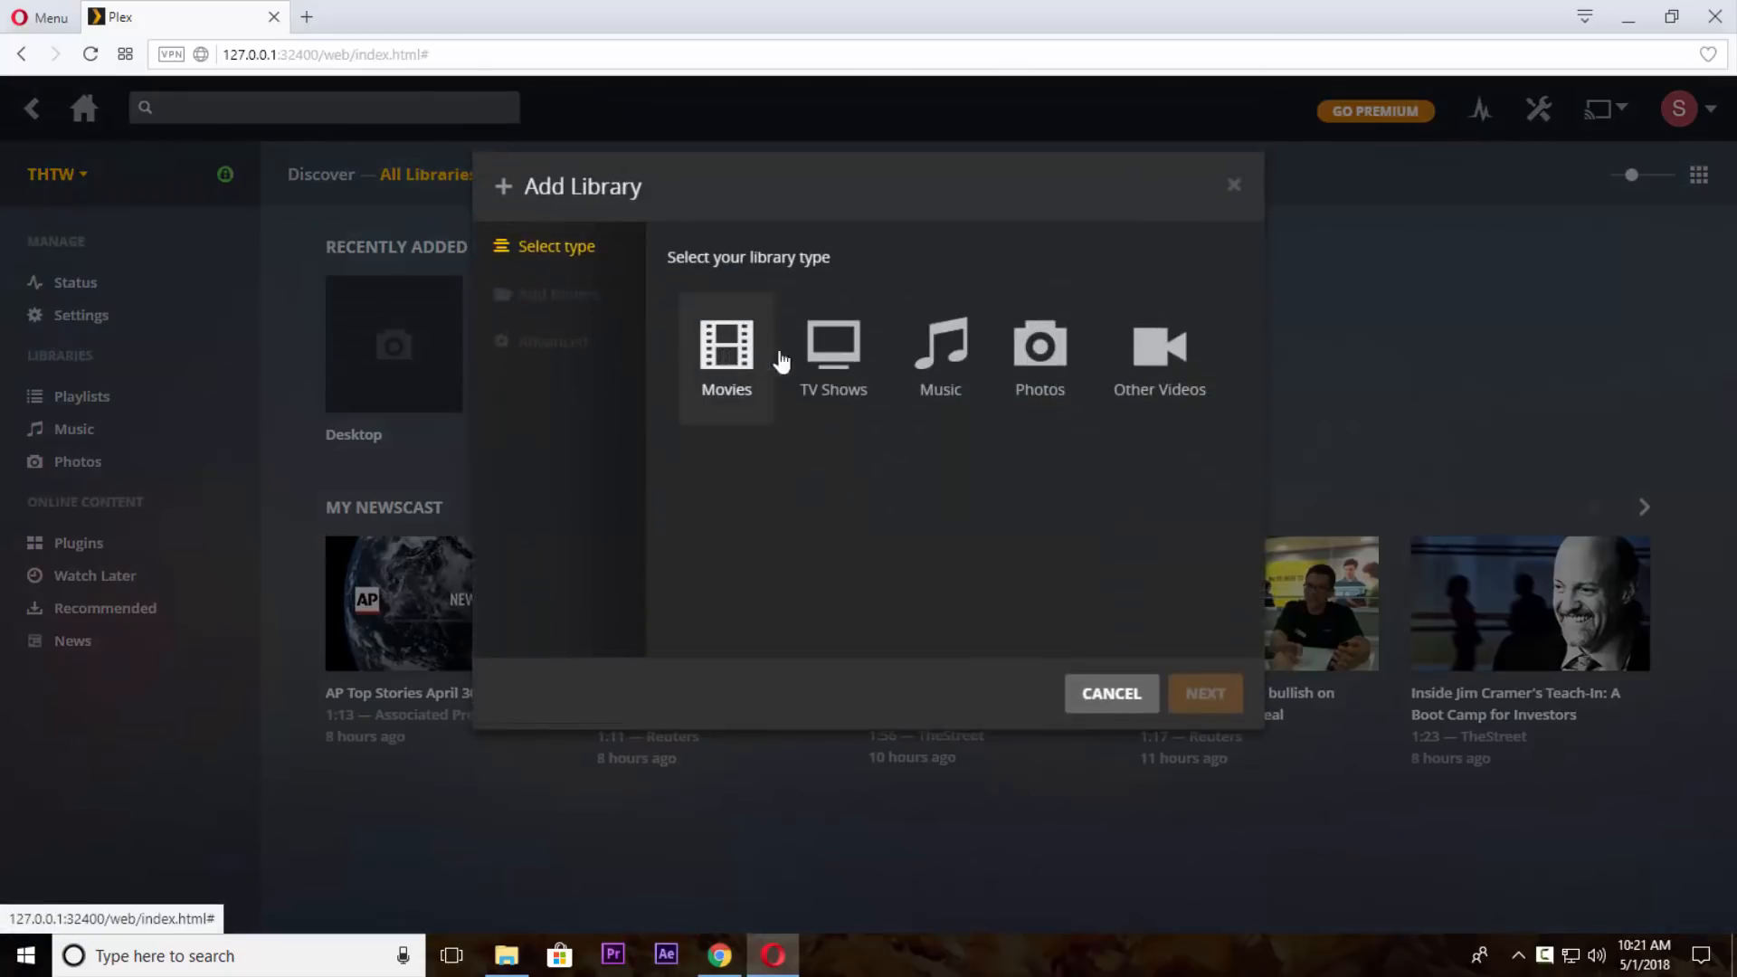
Step: Start a Music library and add the Desktop Song folder as its media folder
click(939, 354)
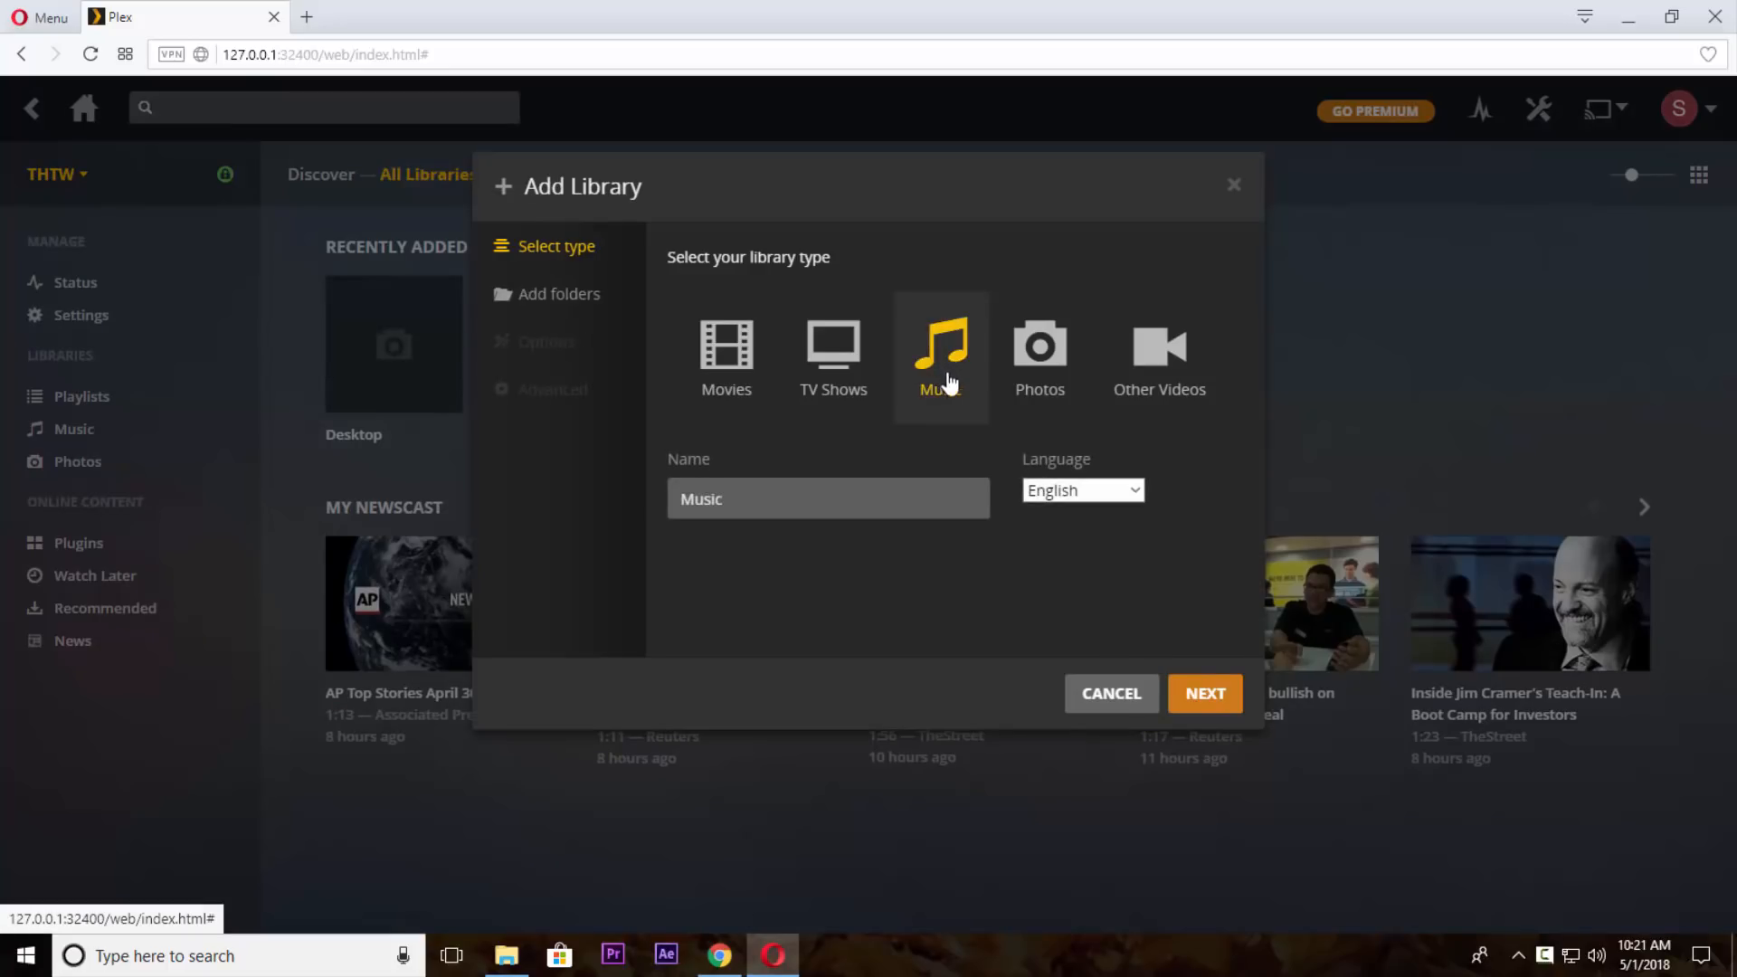
click(1205, 693)
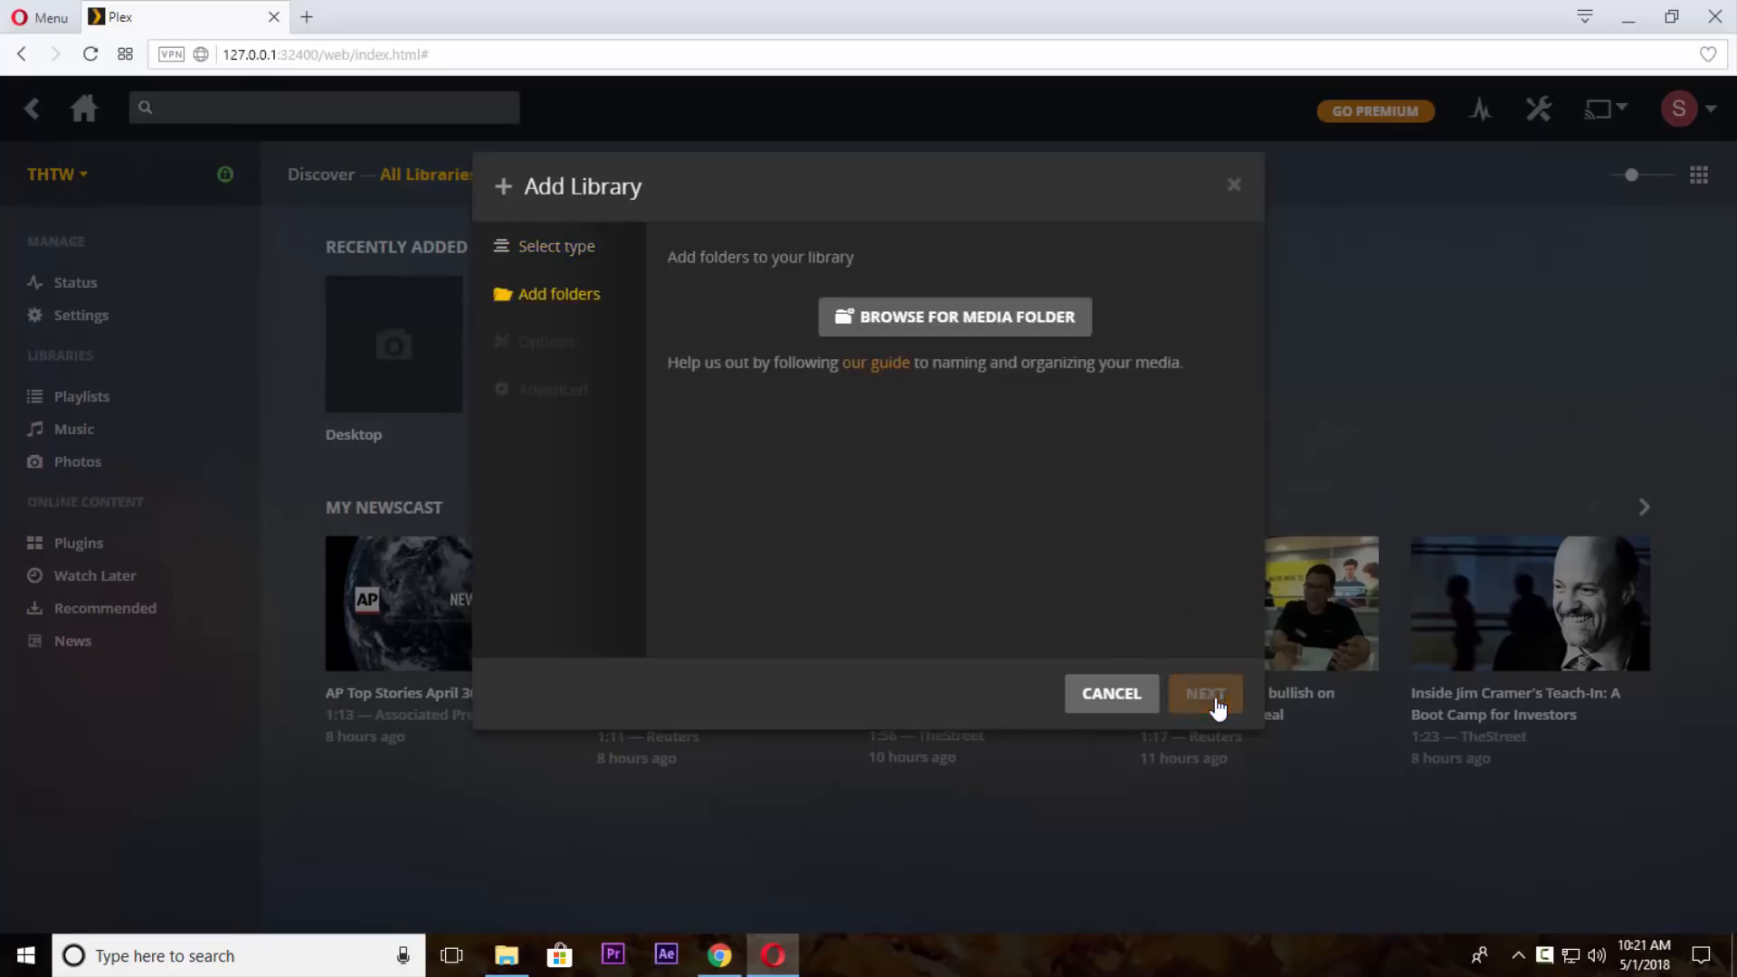
click(953, 315)
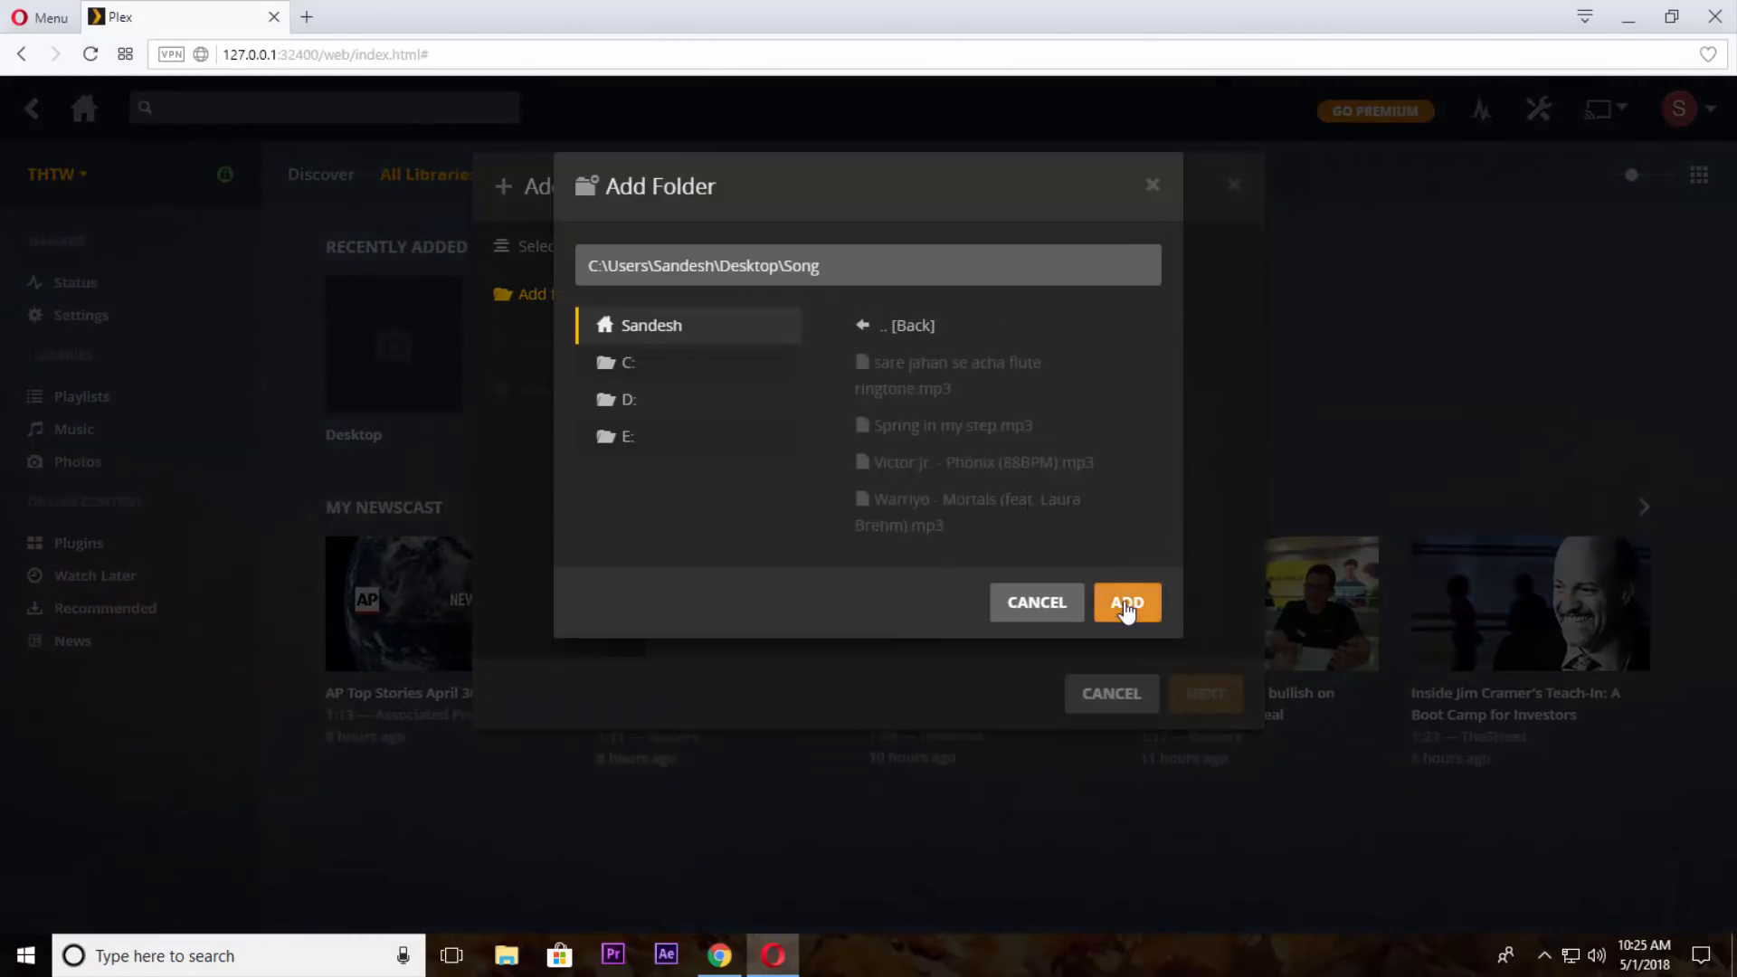
click(1128, 601)
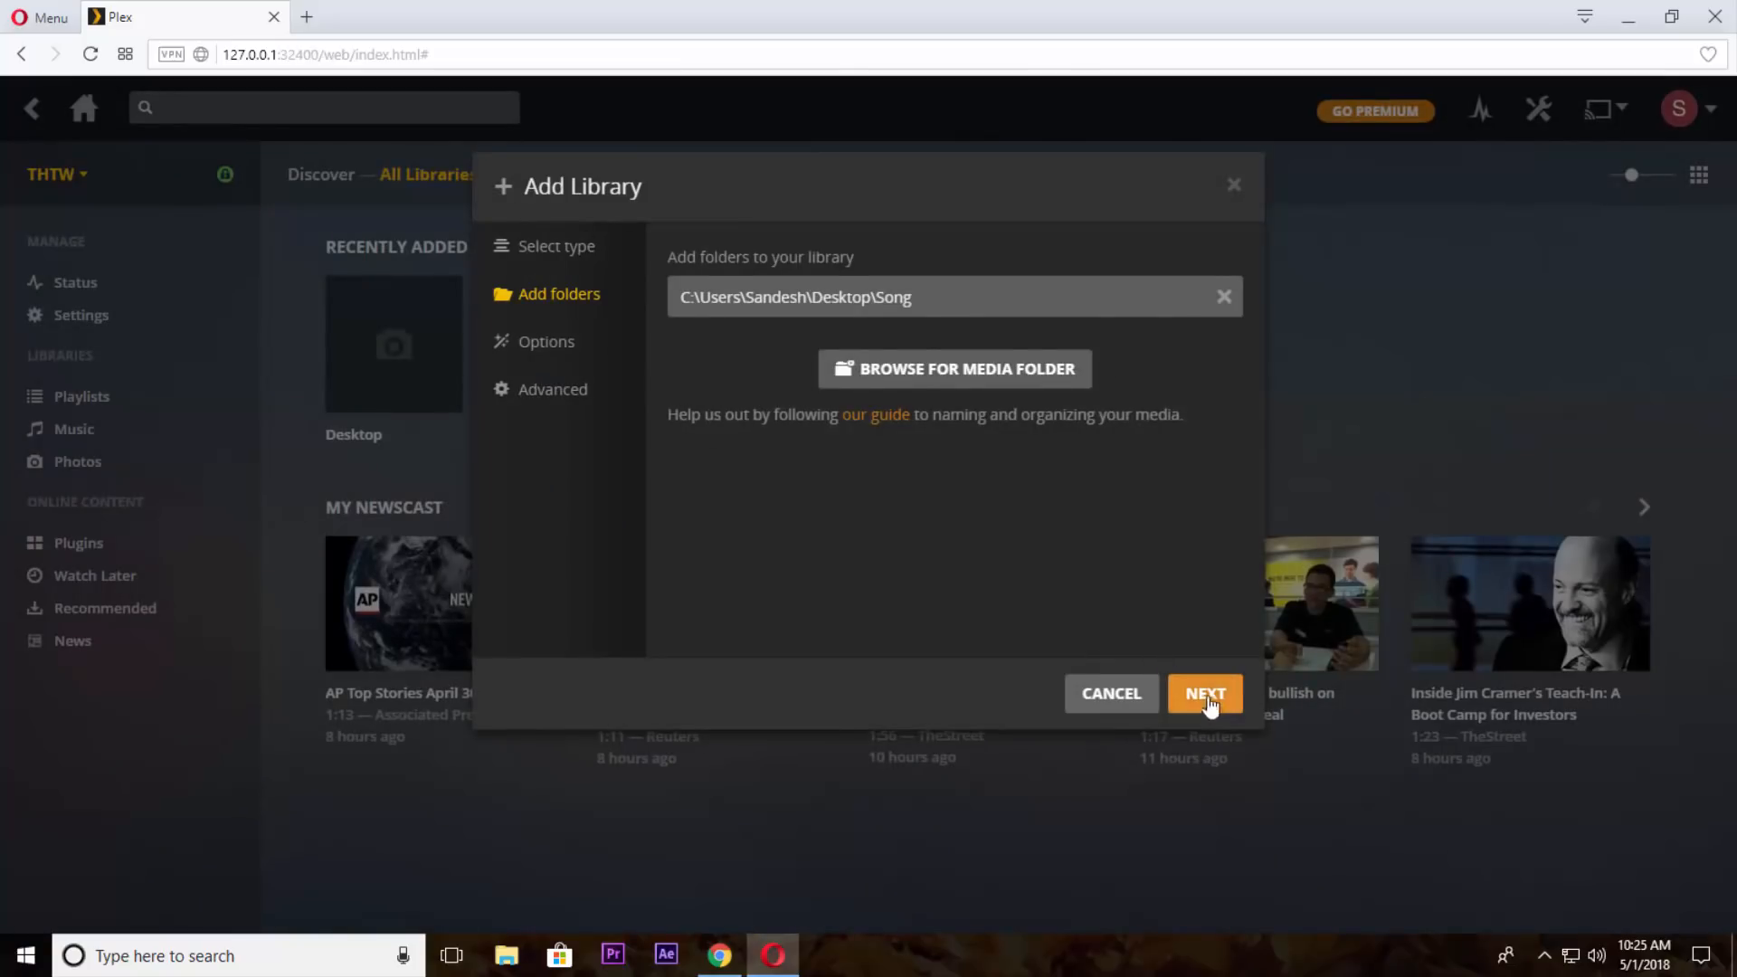
Step: Choose the basic music library option and create the library
click(1206, 693)
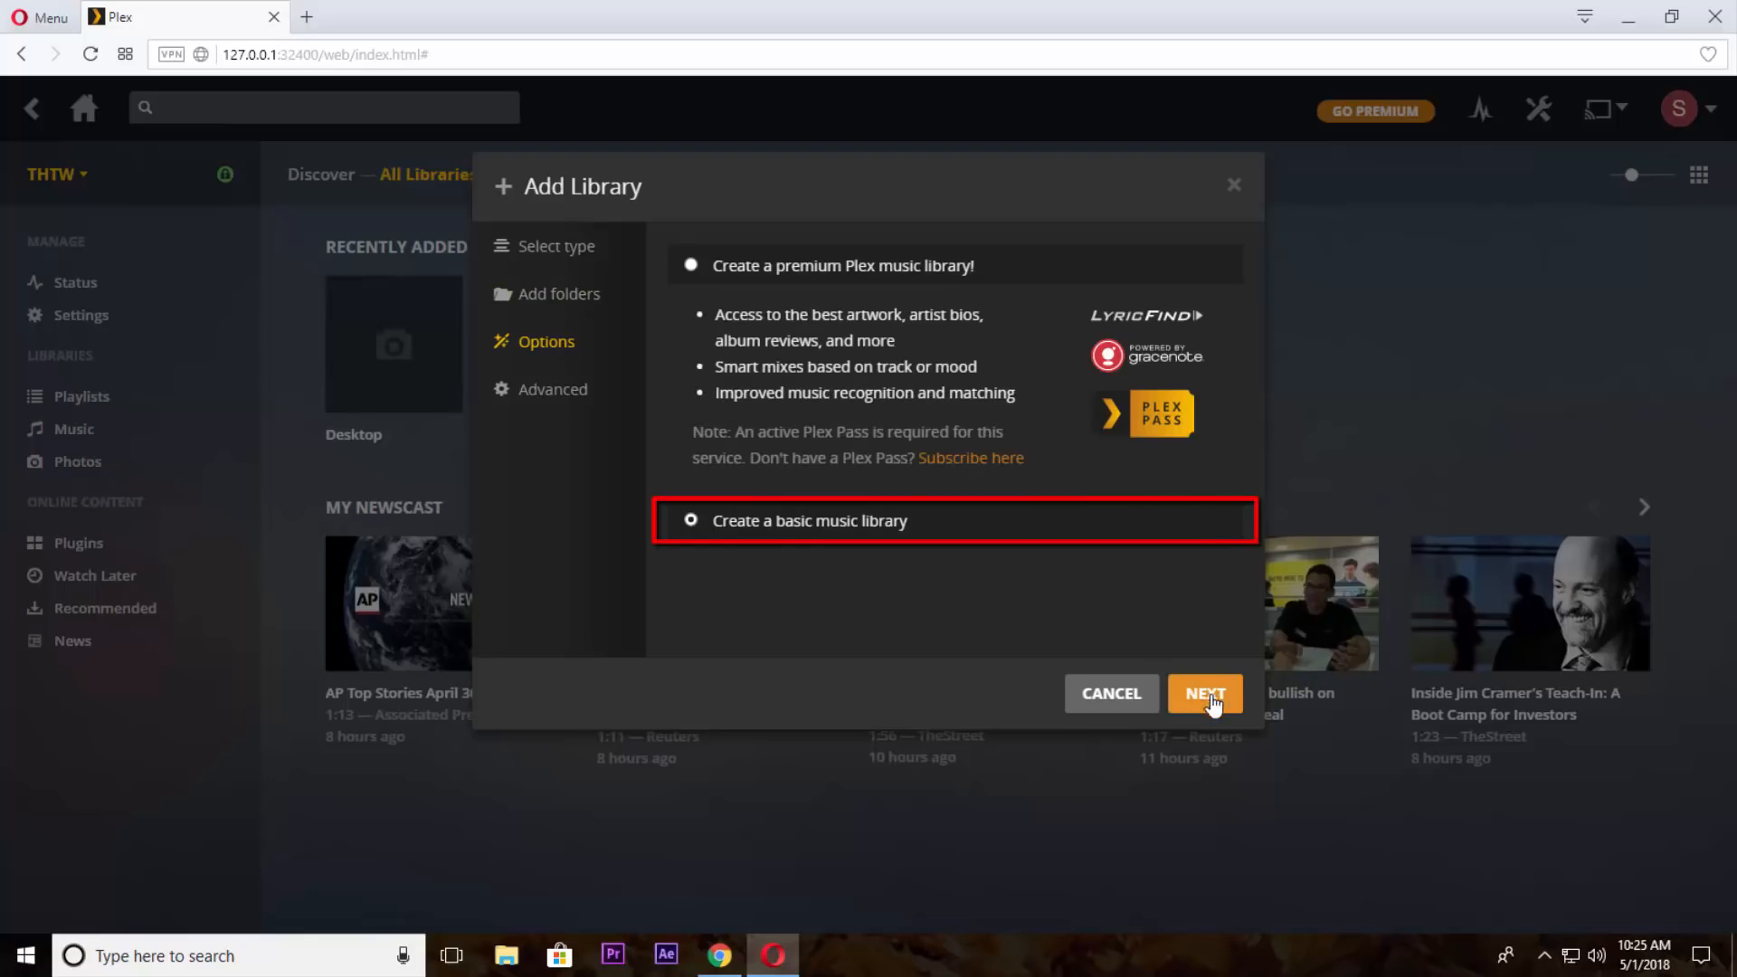
mouse_move(1194, 679)
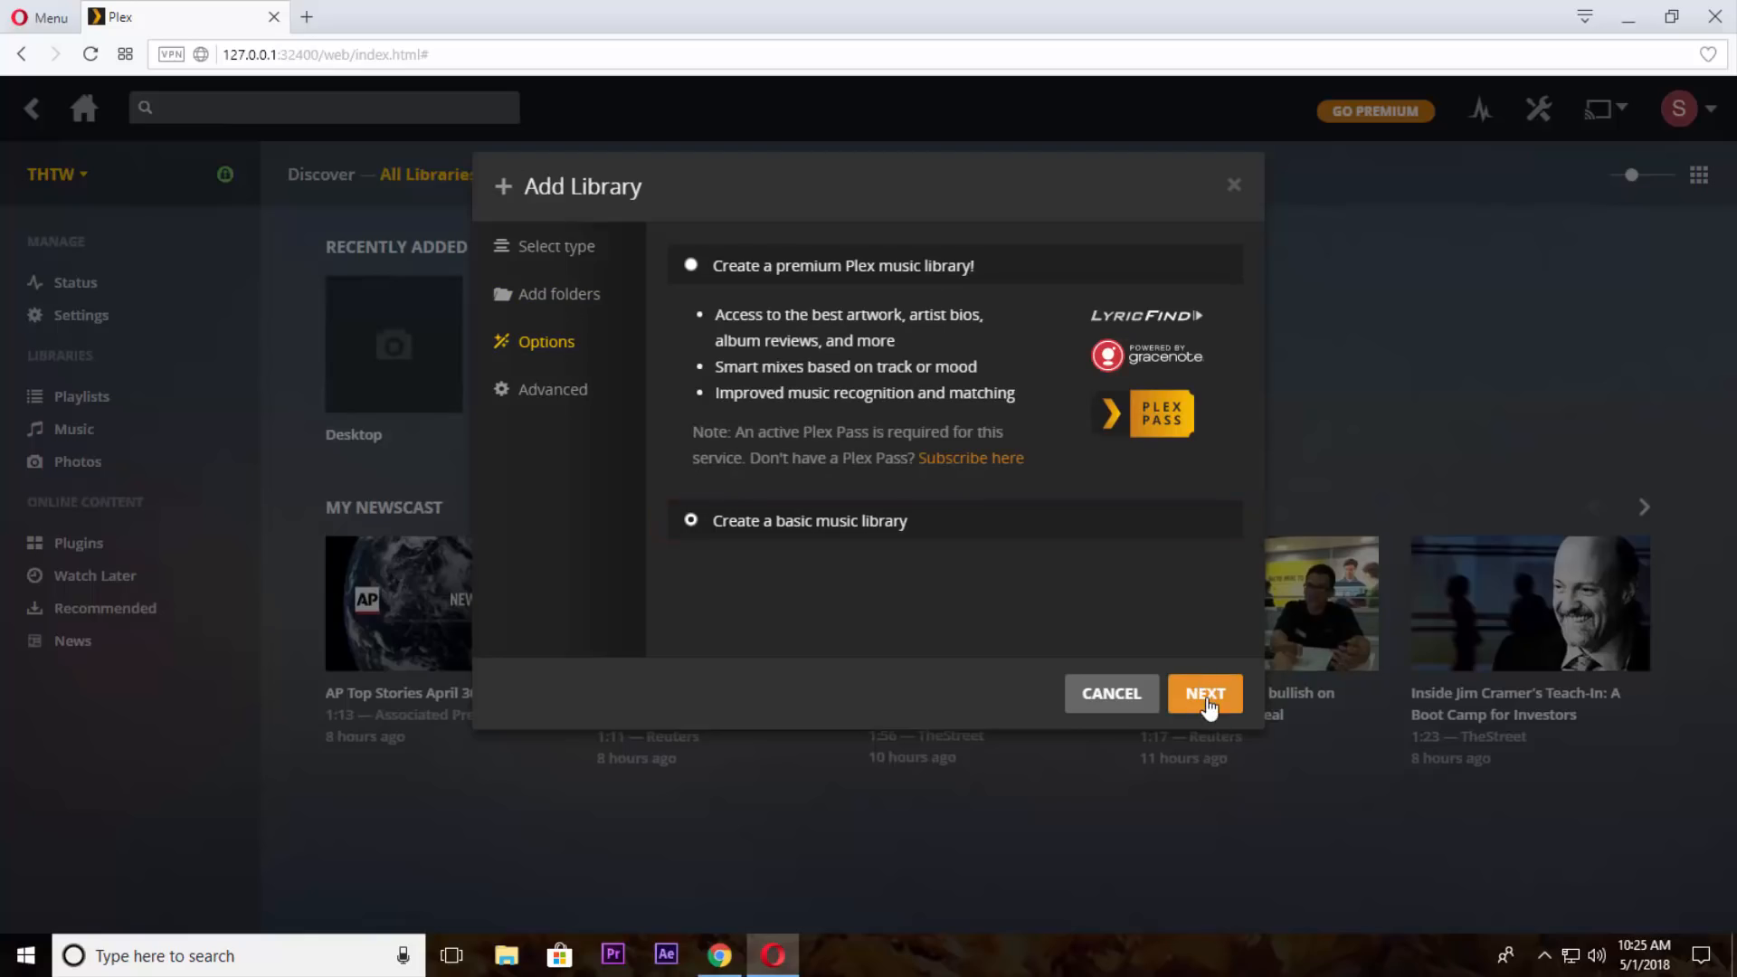
click(1203, 693)
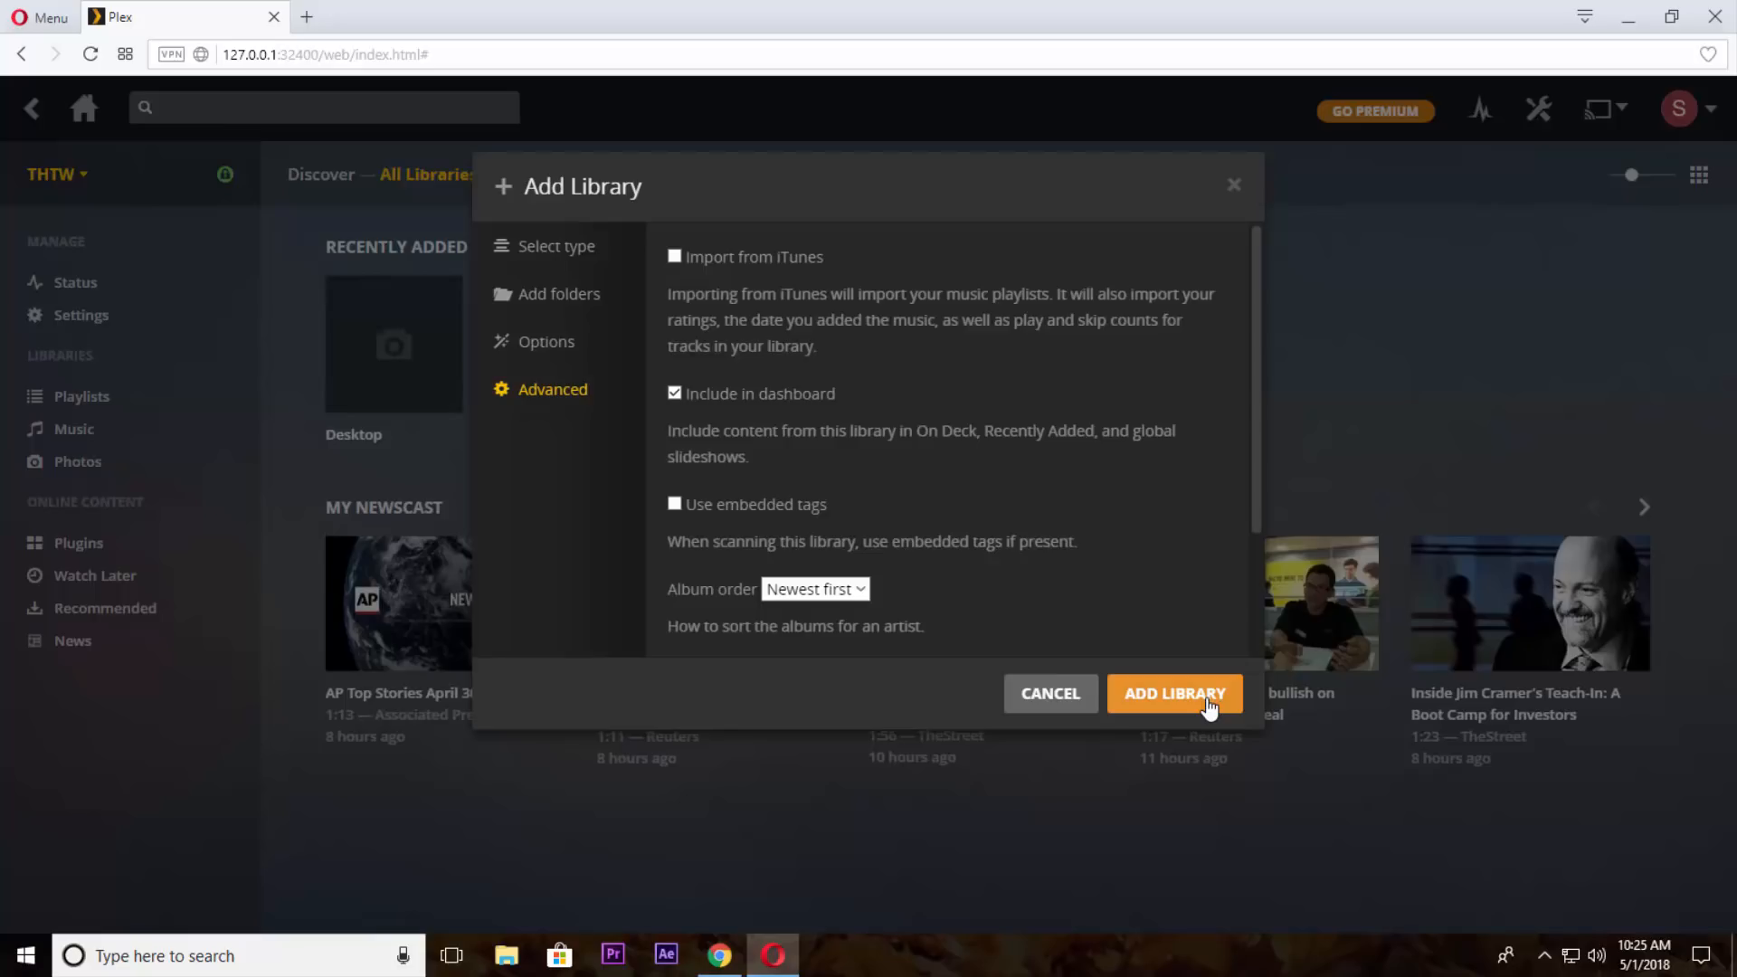
click(1175, 693)
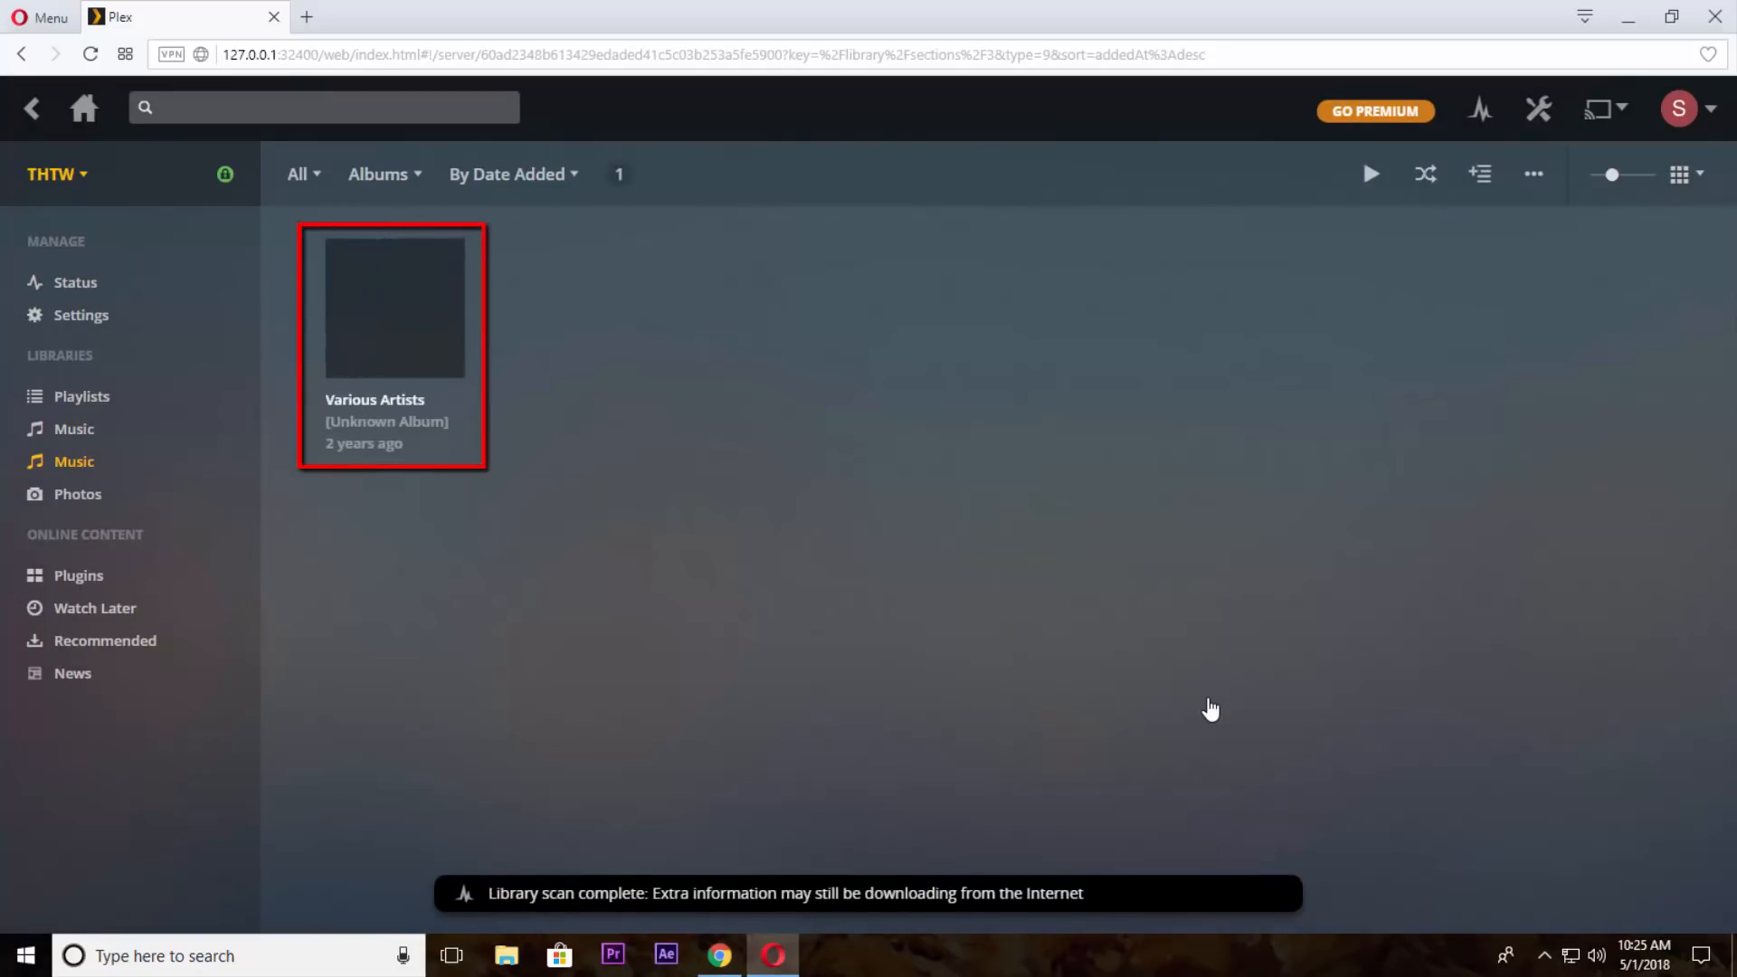
mouse_move(783, 588)
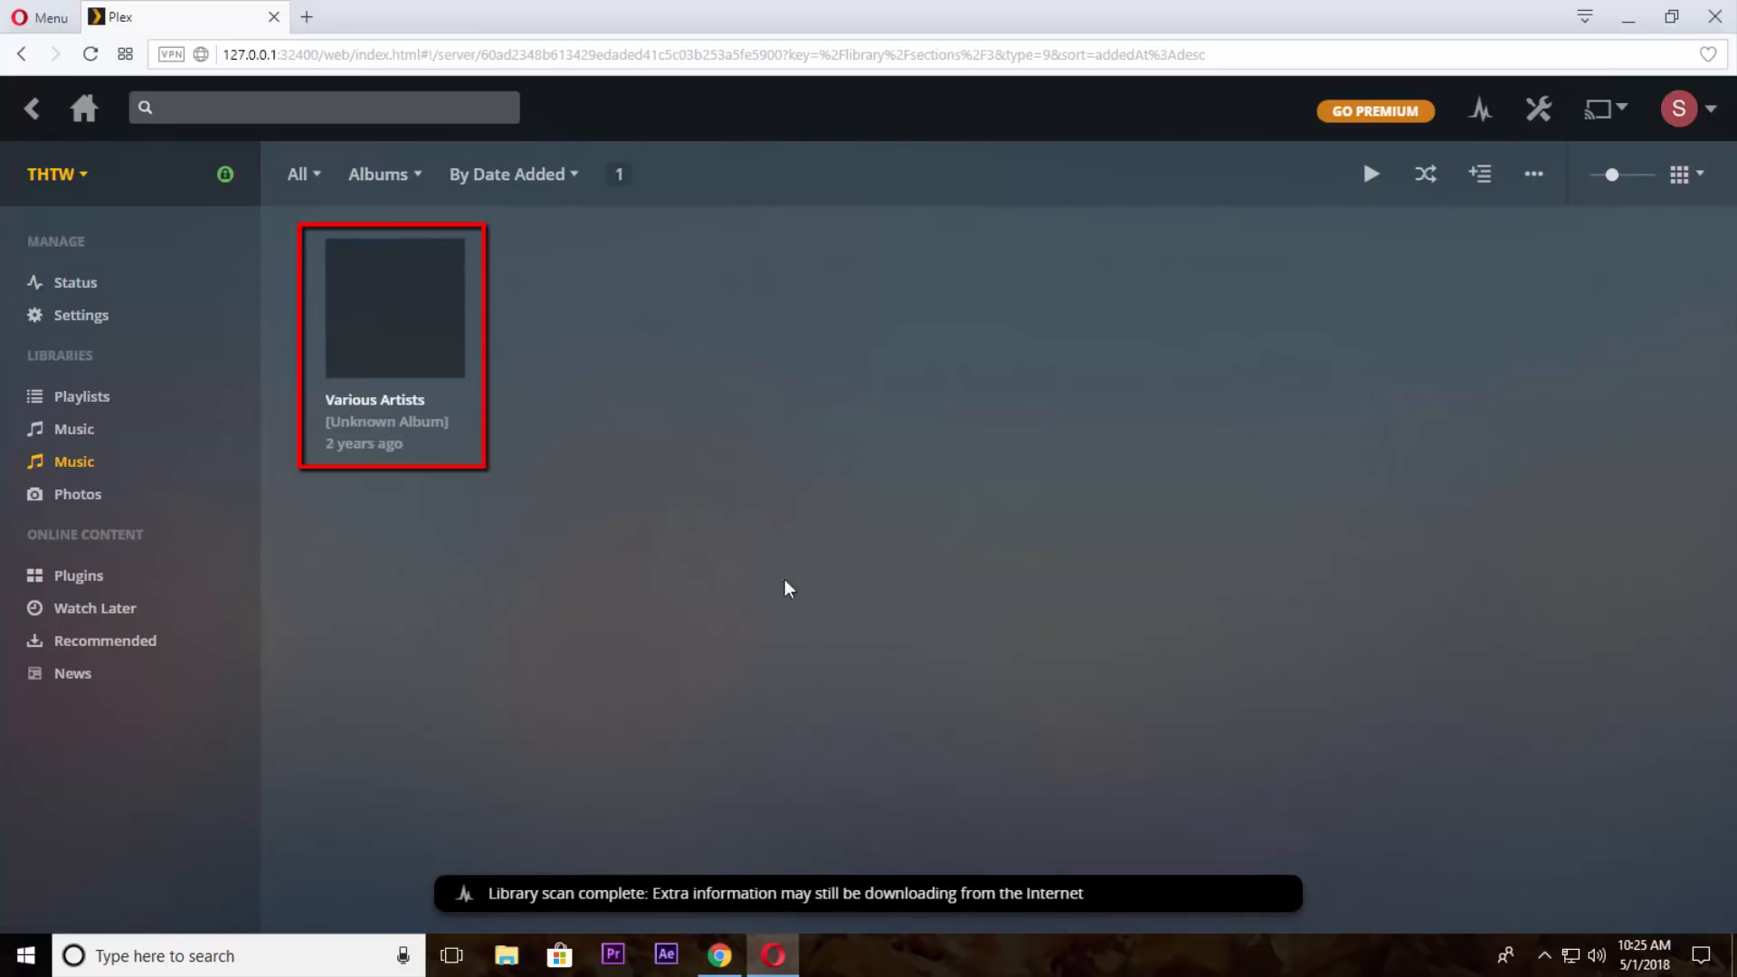
mouse_move(394, 308)
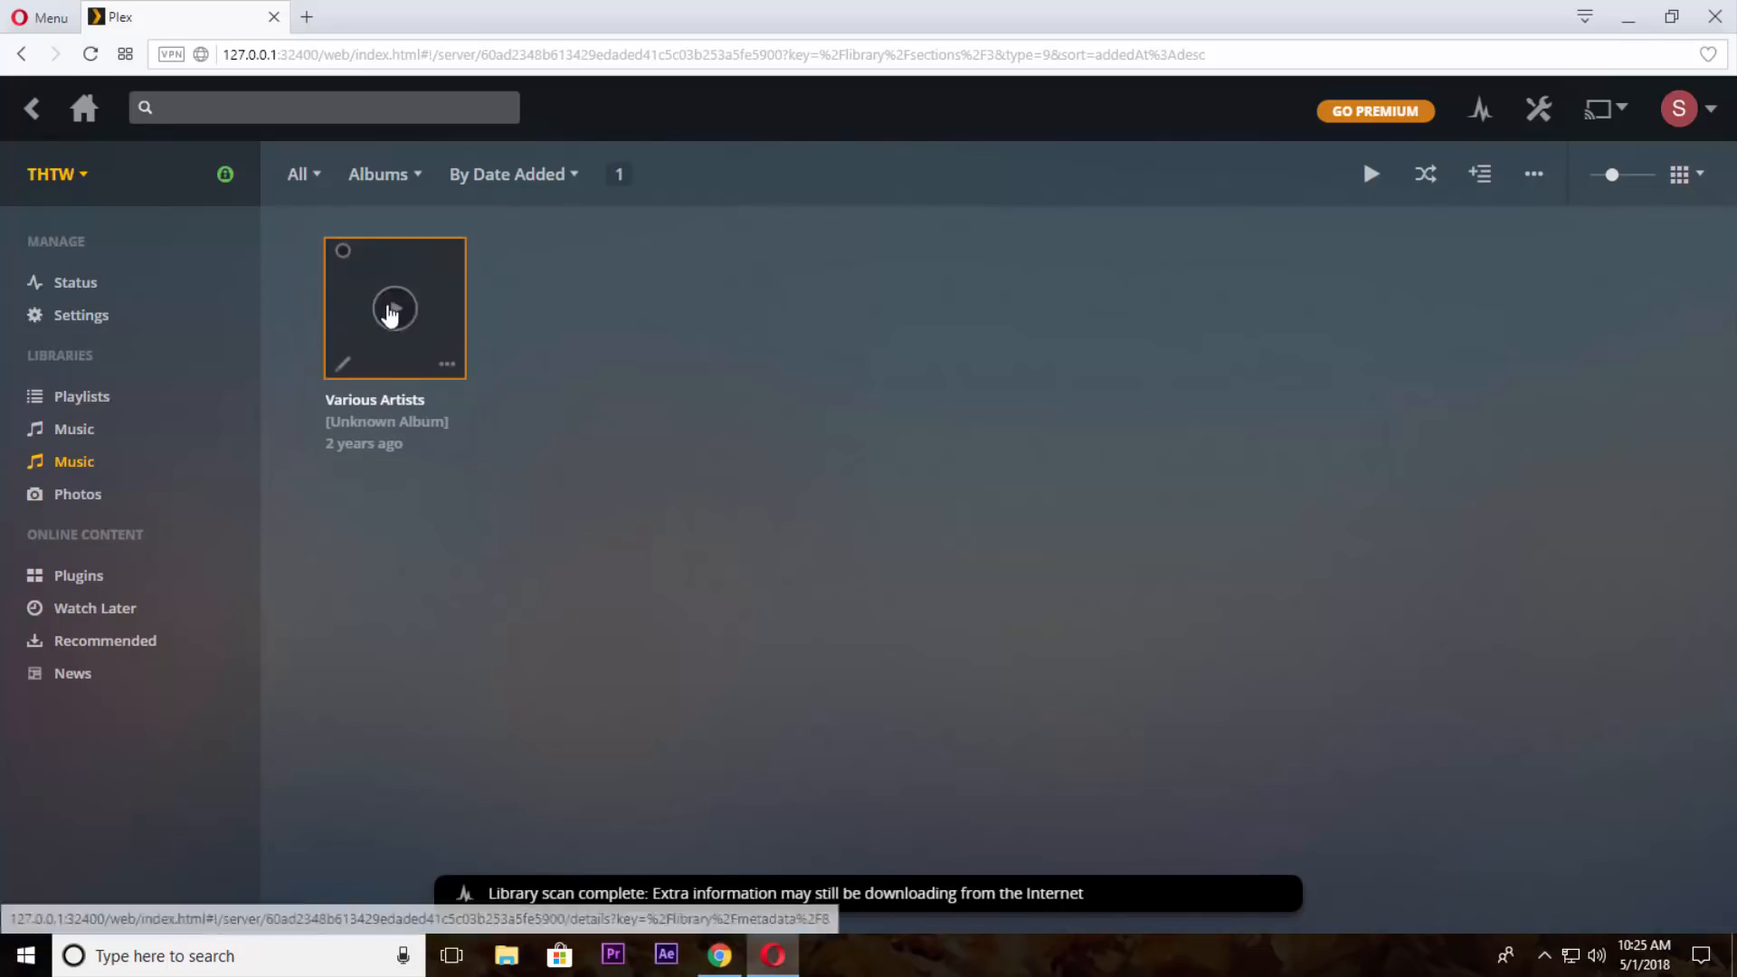
Step: Play the Various Artists album so Mortals (feat. Laura Brehm) starts
click(394, 308)
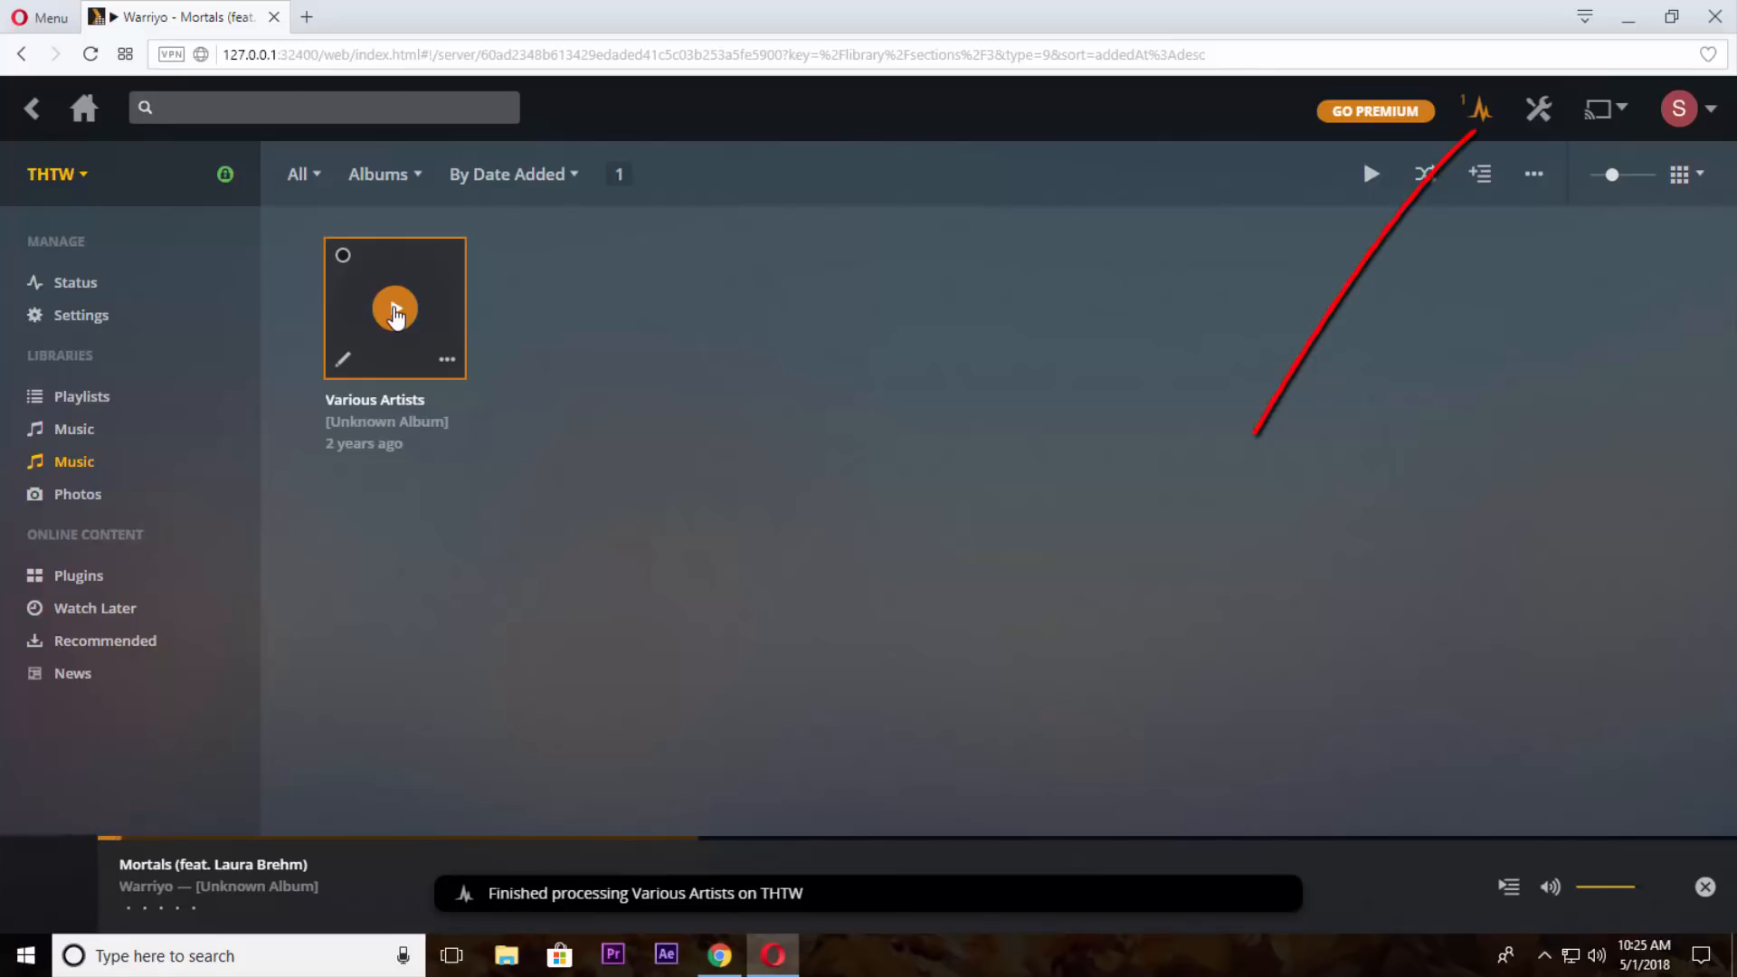
click(394, 308)
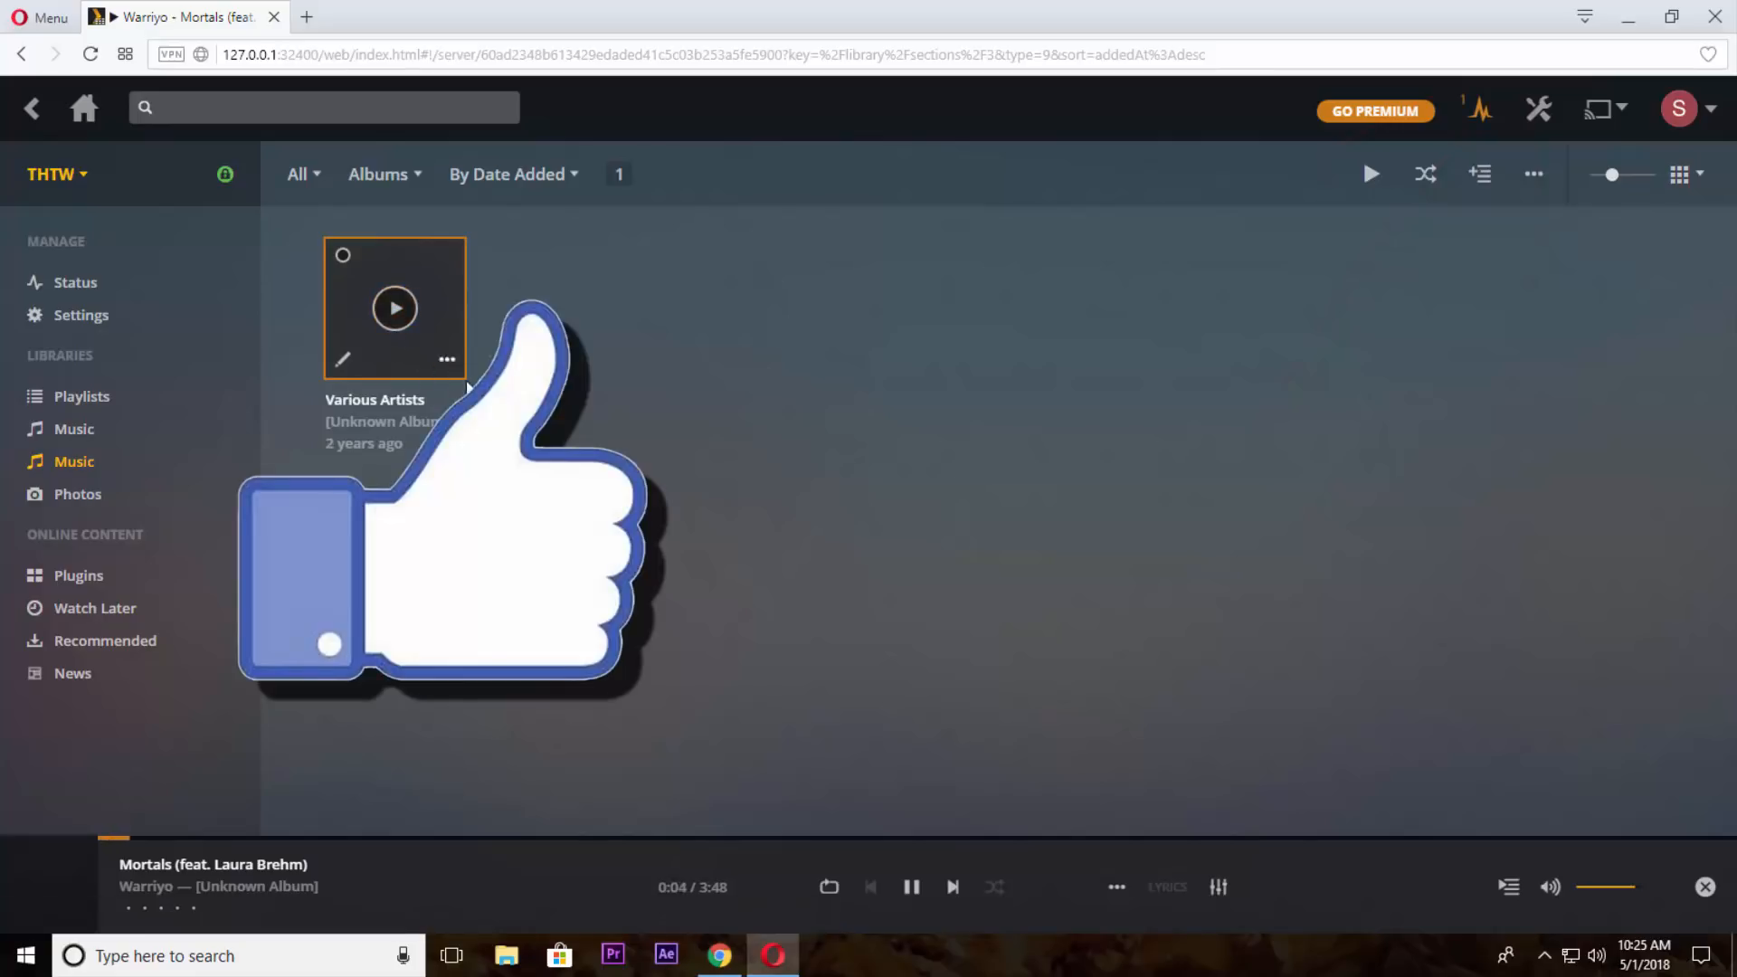
mouse_move(716, 449)
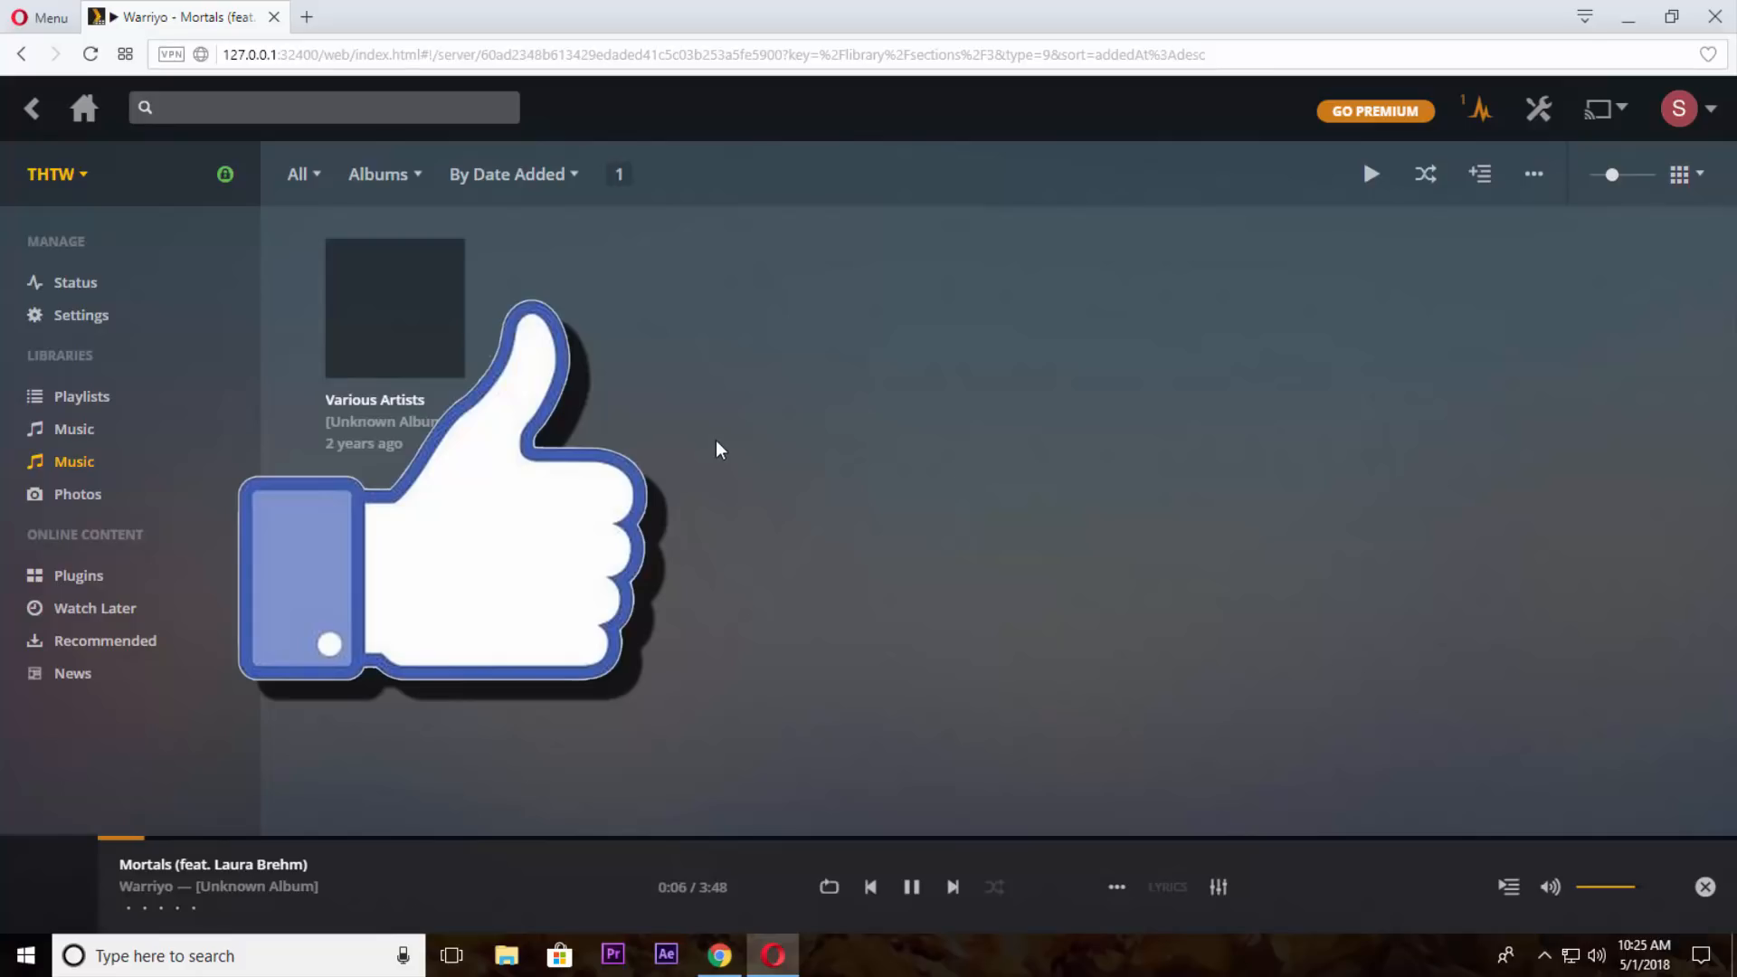